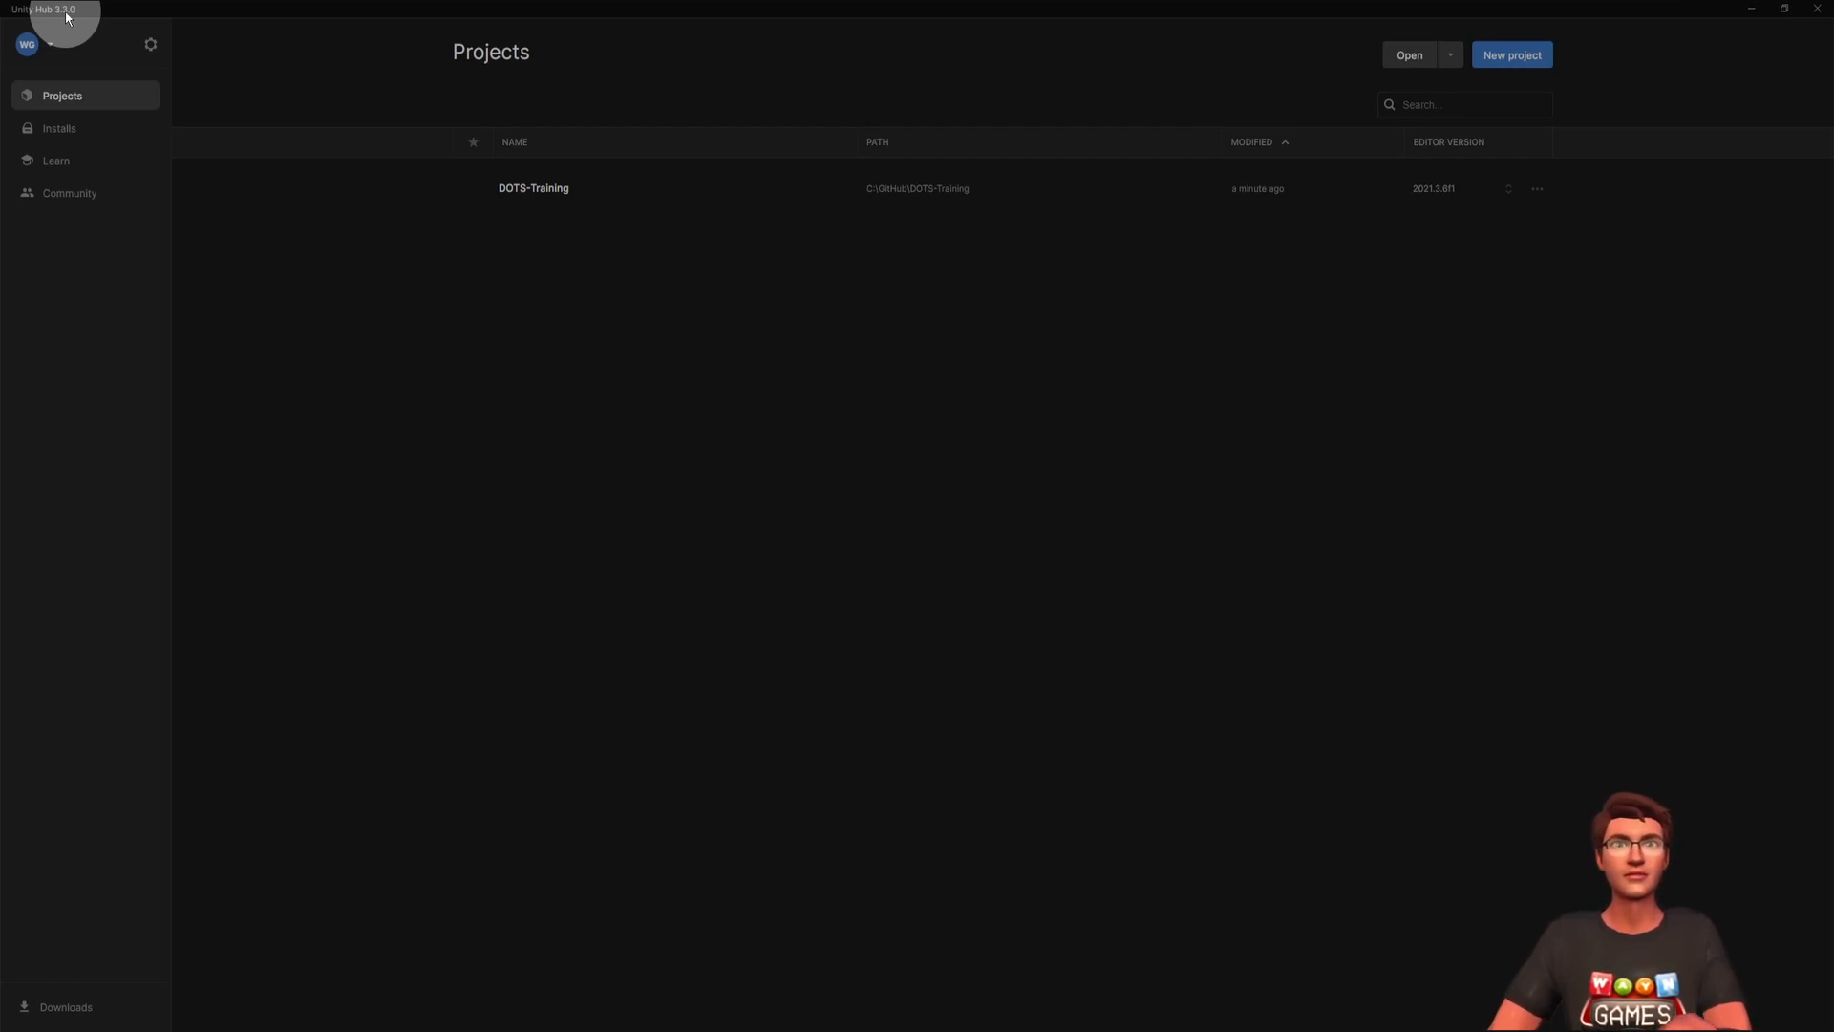
# - Review the project's Entities Graphics package and confirm which editor versions are installed in Unity Hub
pyautogui.doubleClick(533, 187)
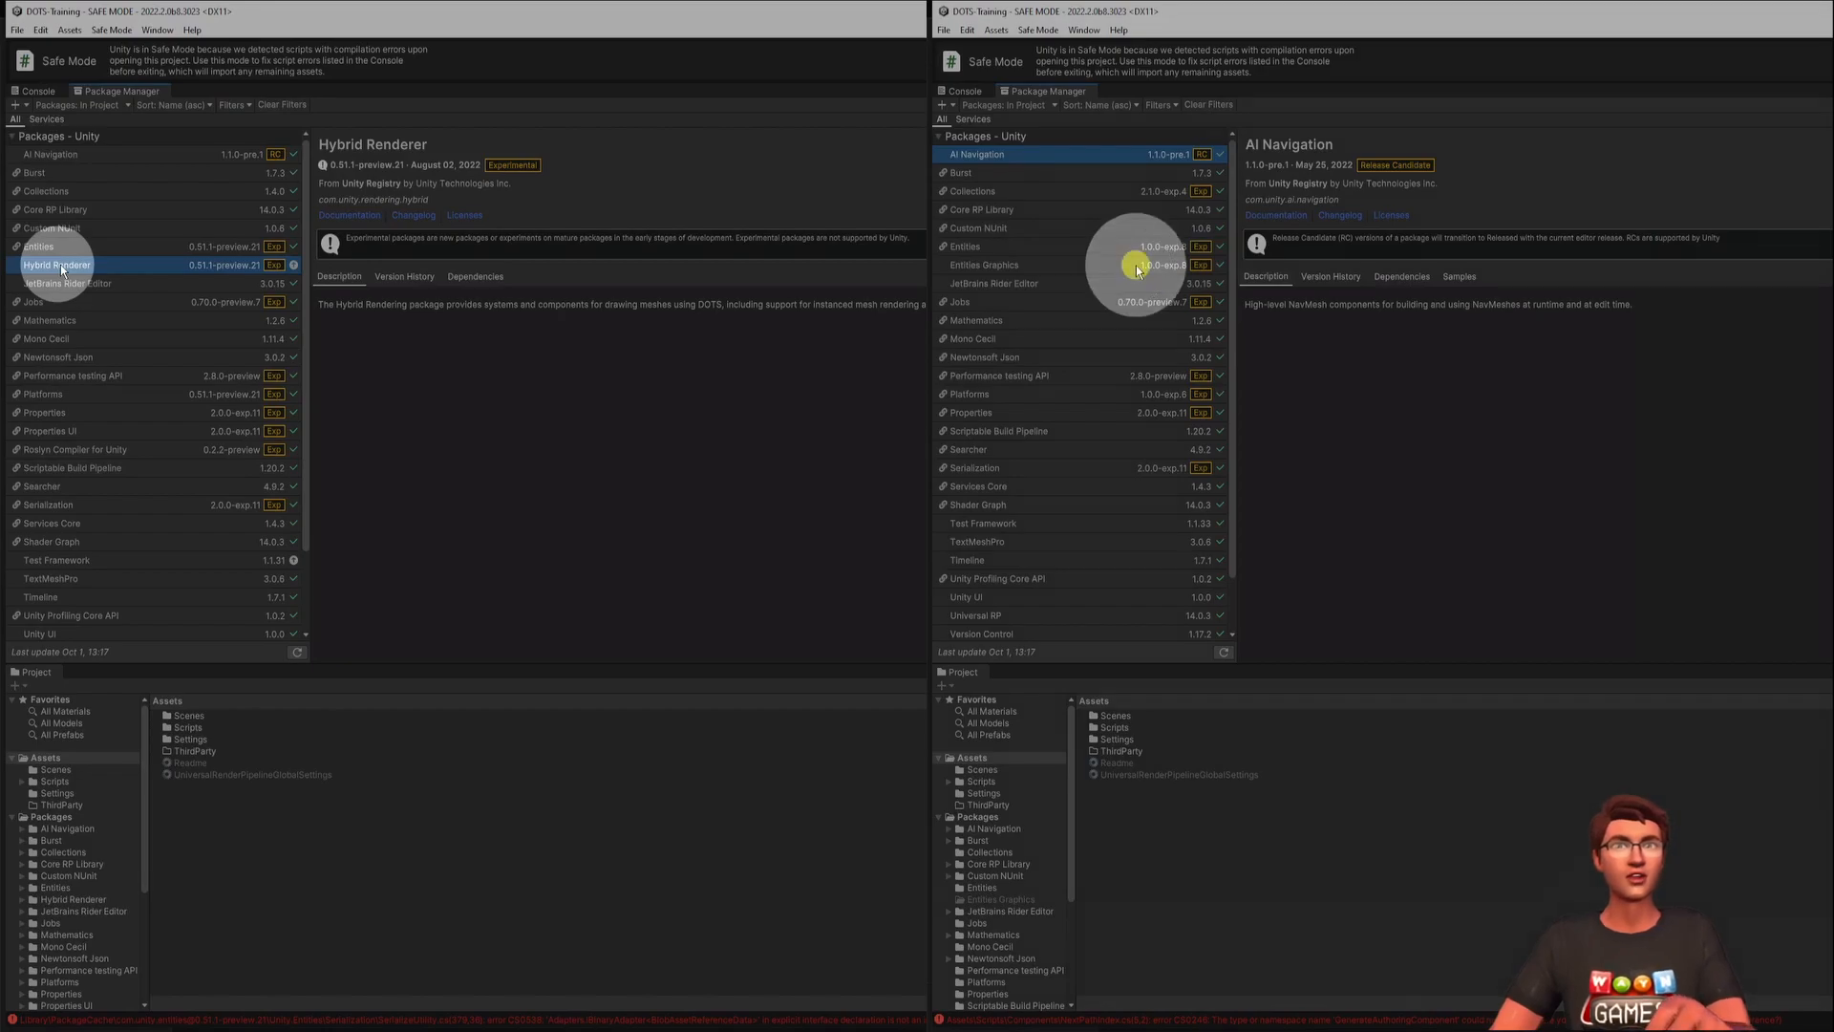
pyautogui.click(984, 264)
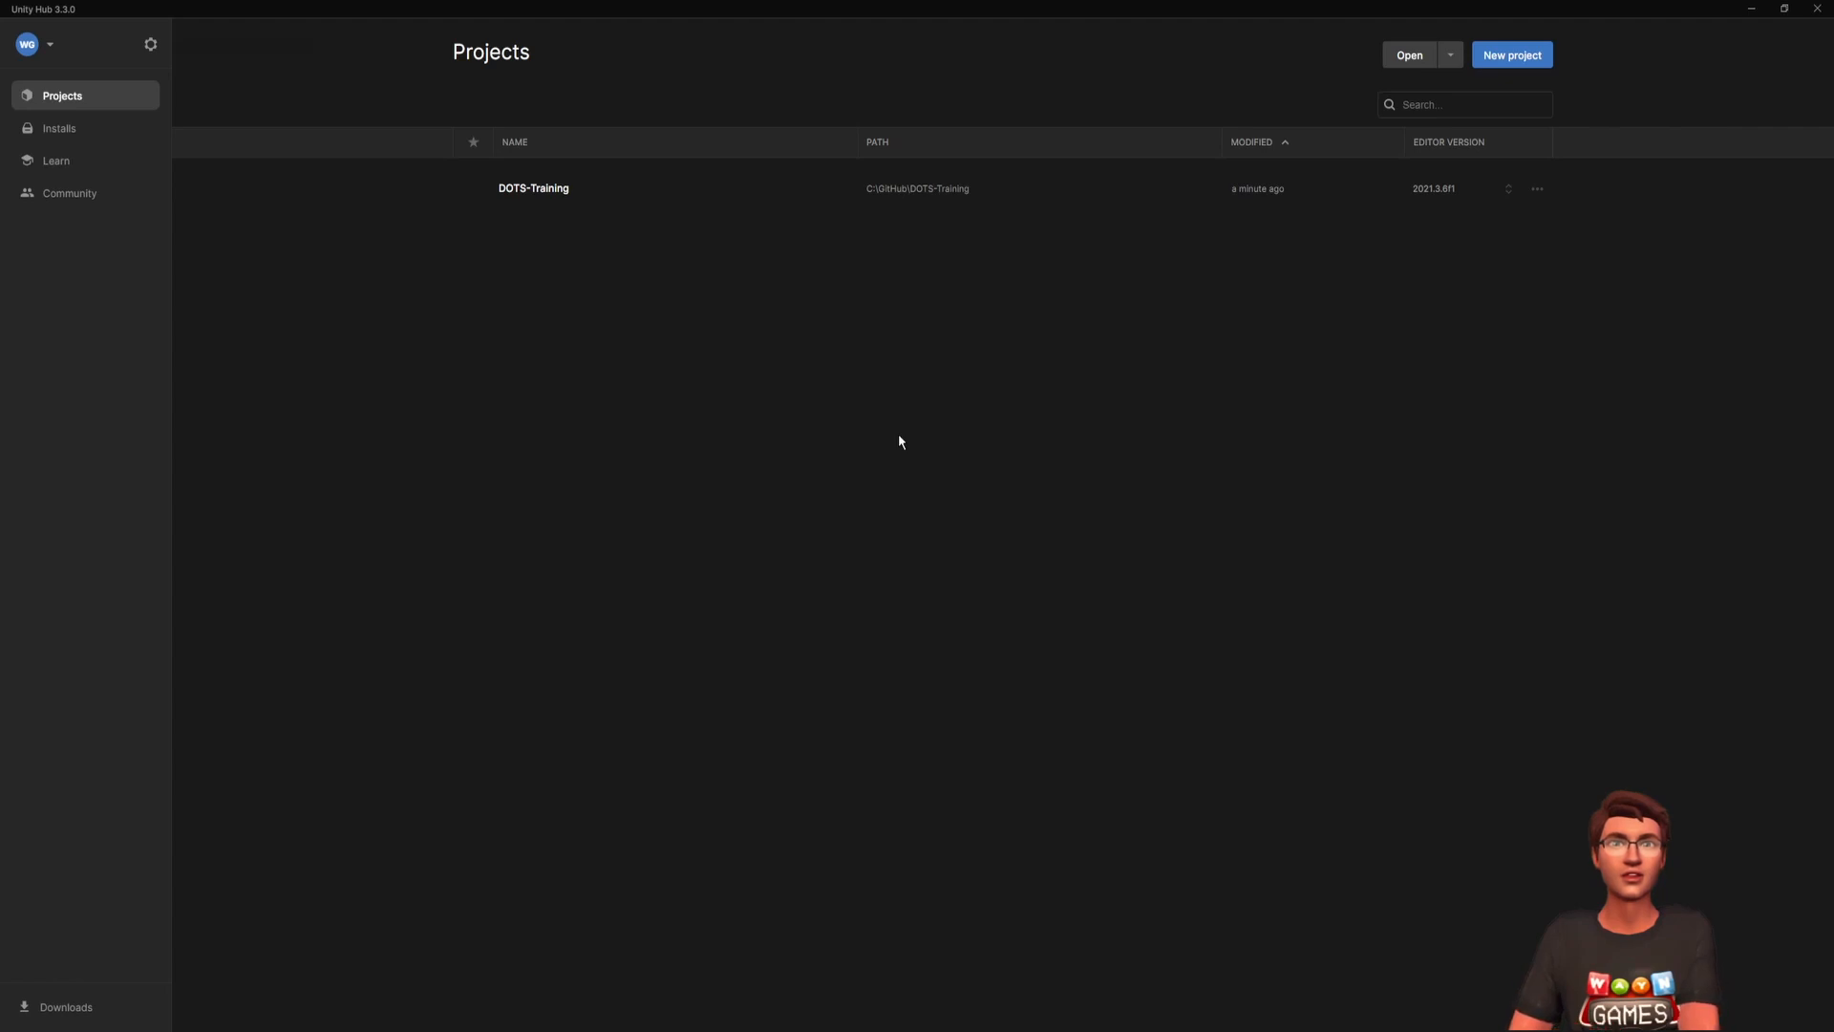
pyautogui.moveTo(28, 20)
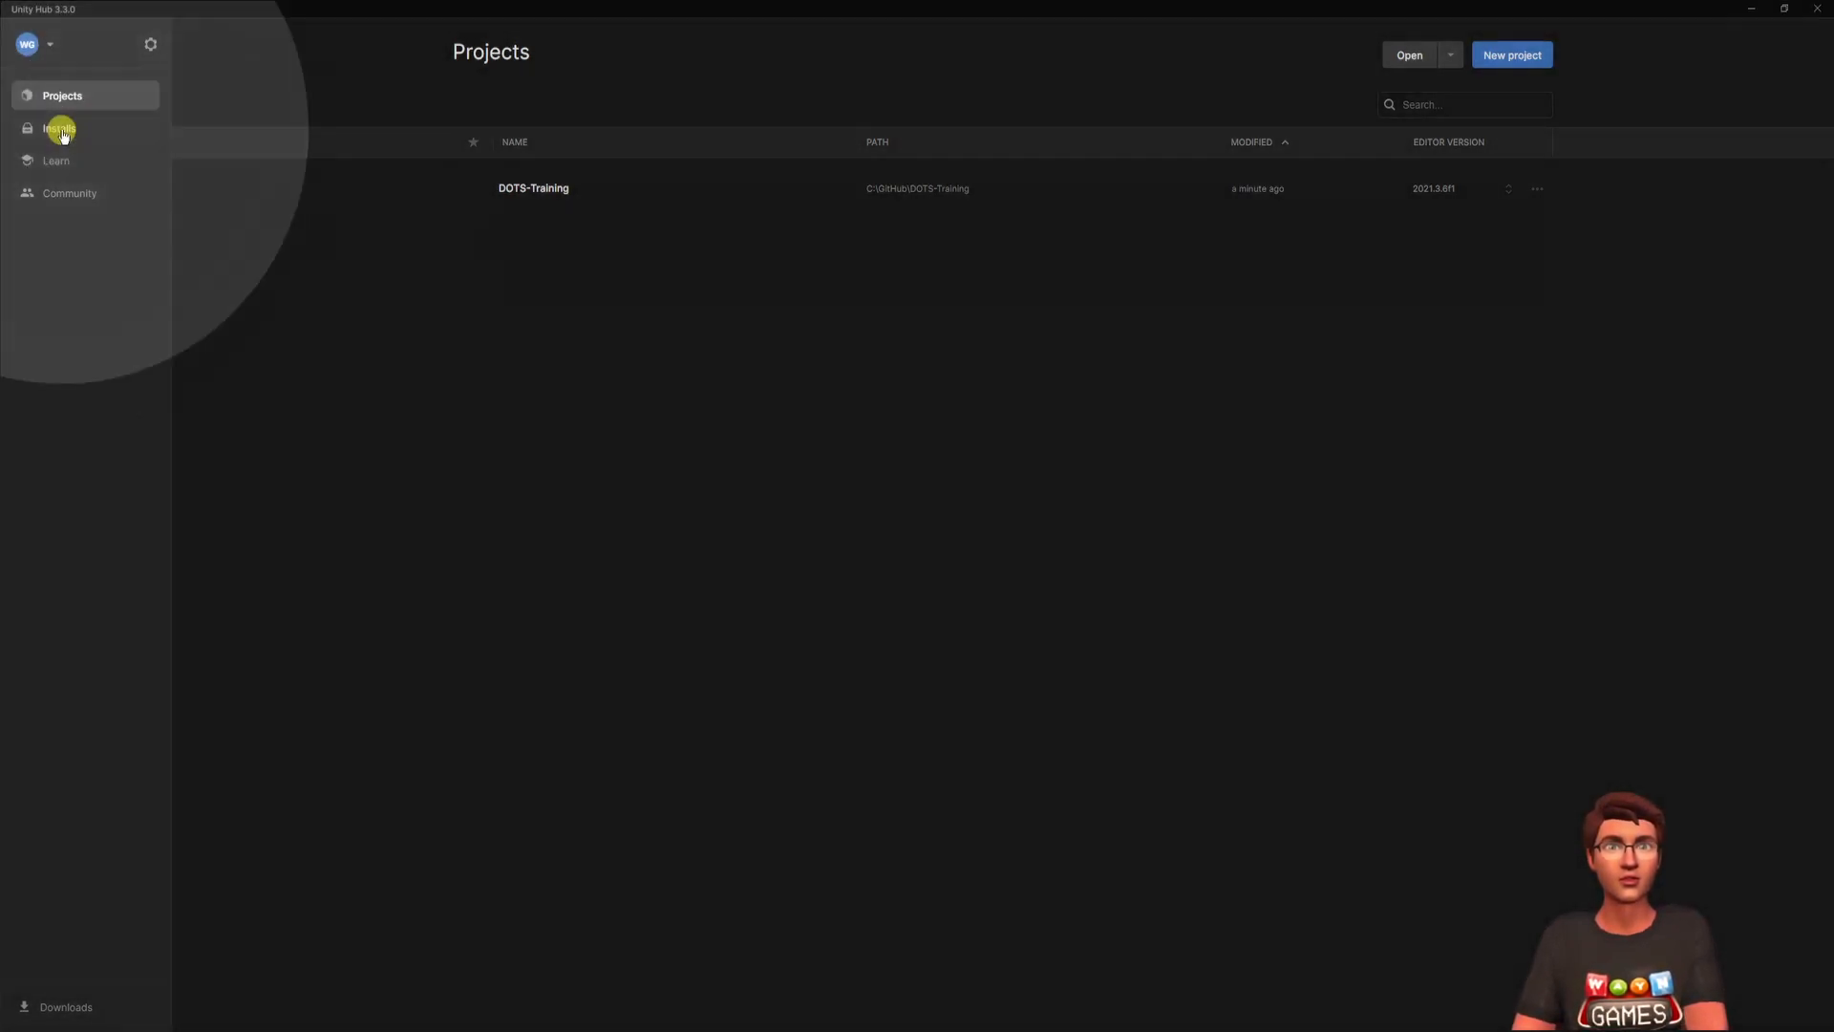
pyautogui.click(59, 128)
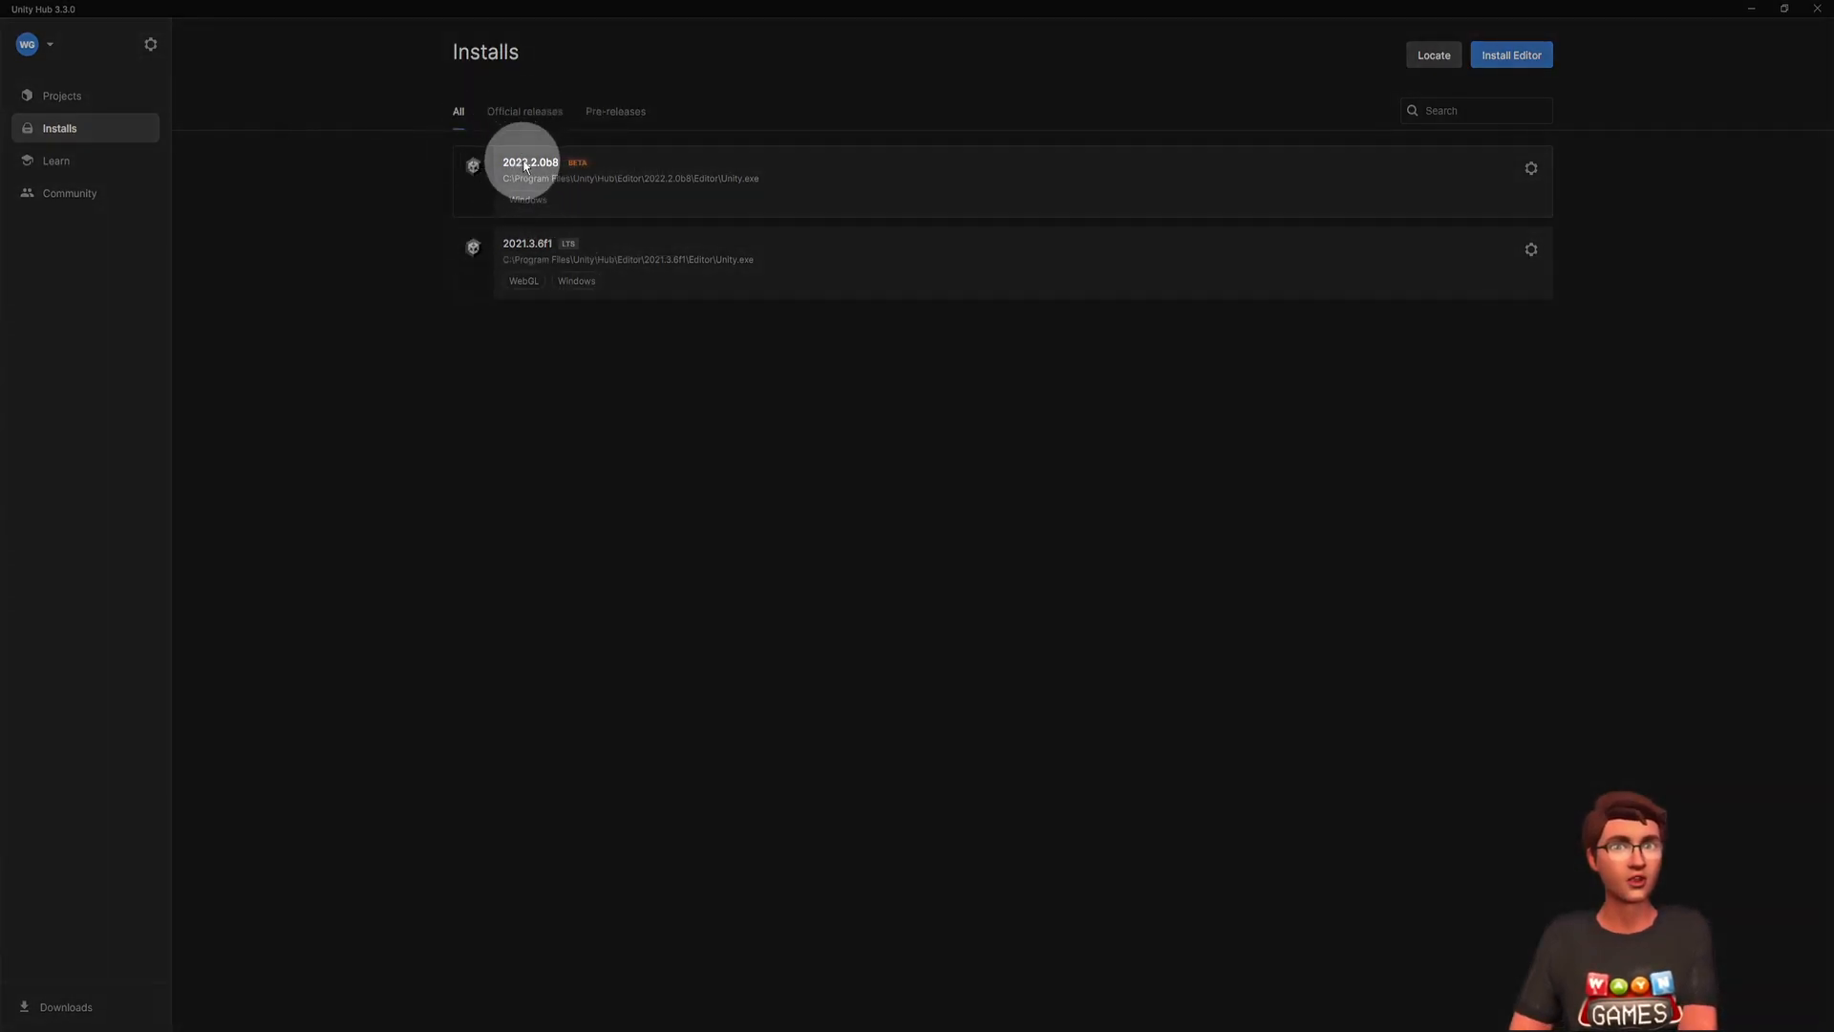
pyautogui.click(61, 95)
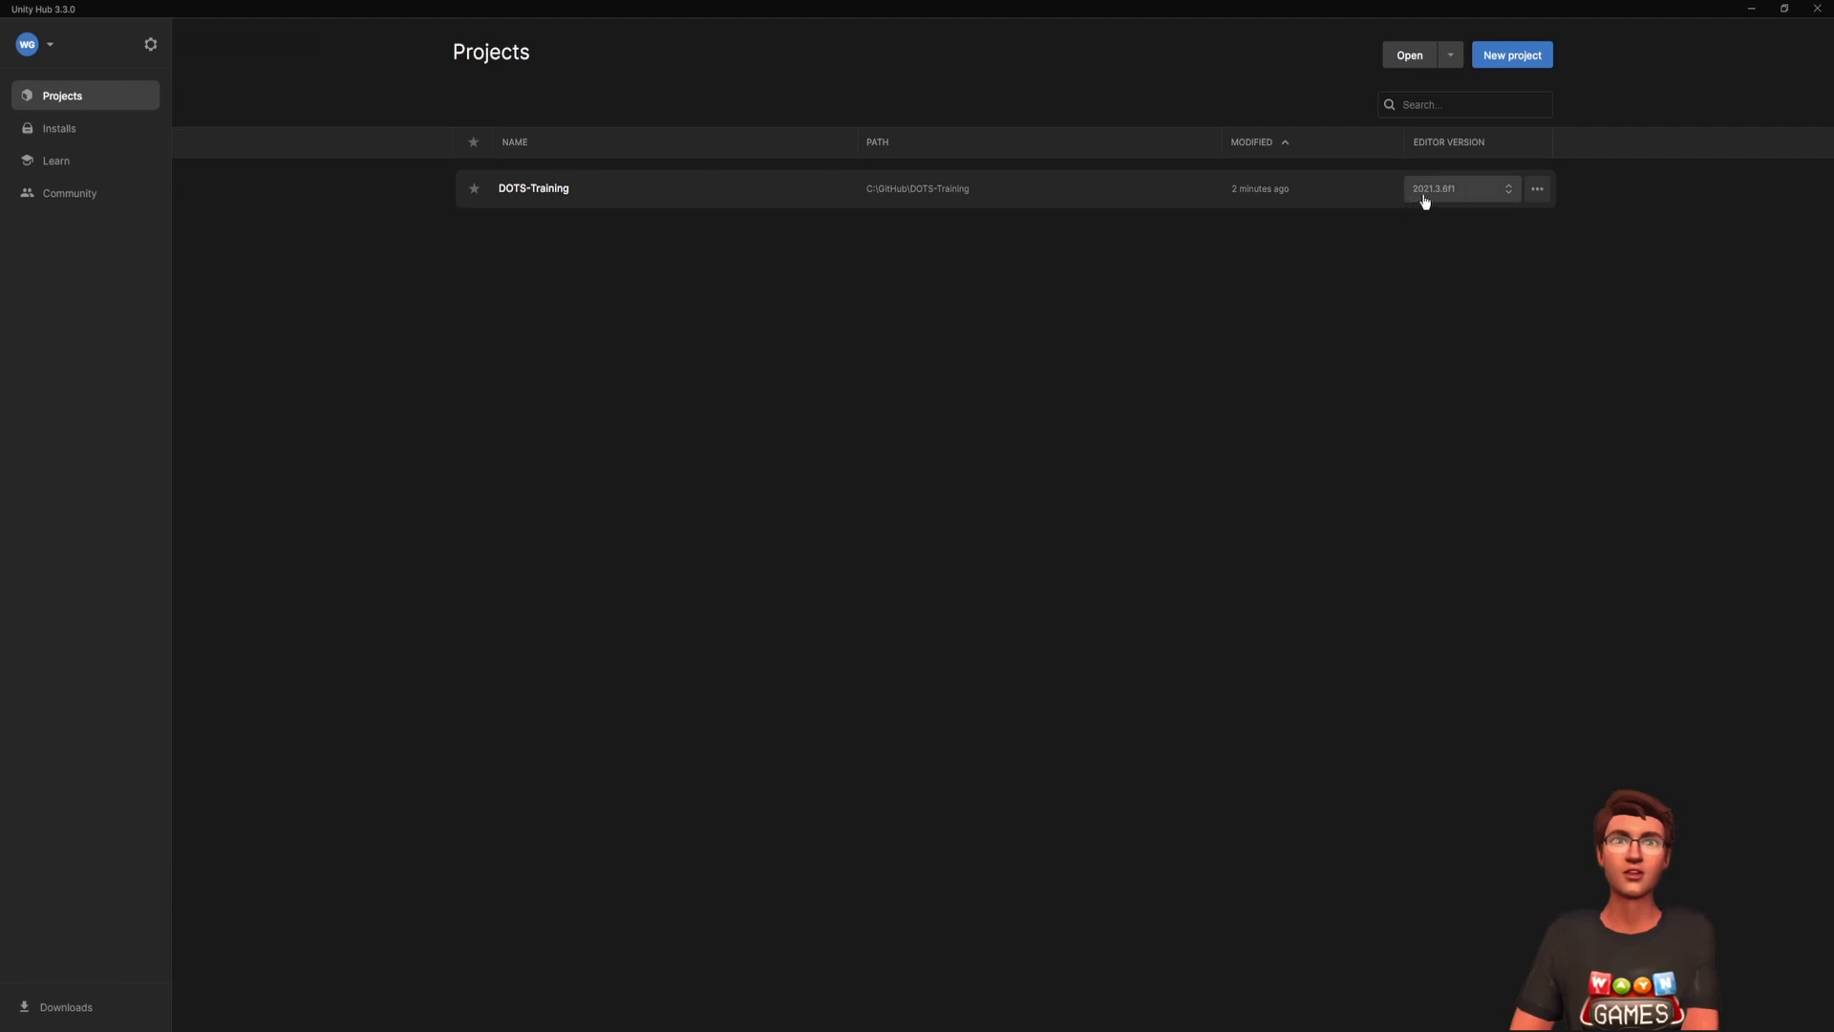
# - Switch DOTS-Training to the 2022.2.0b8 beta editor and reopen the project
pyautogui.click(1461, 190)
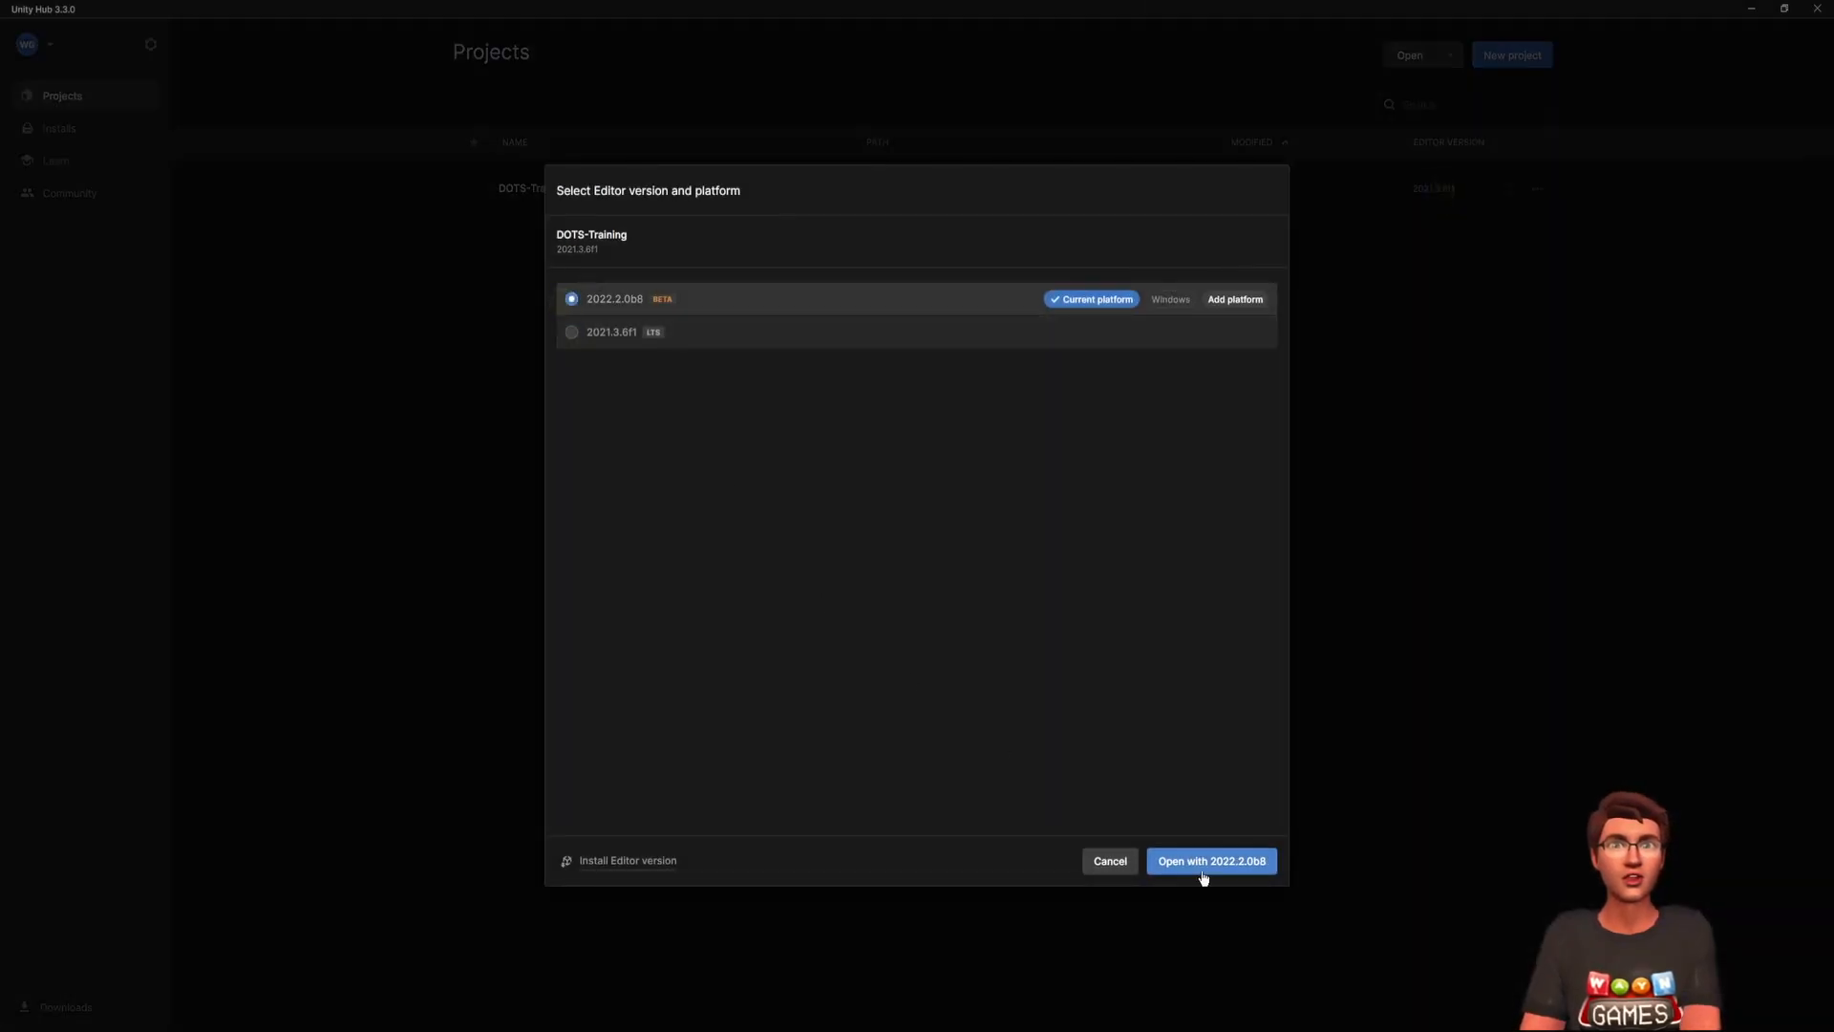
pyautogui.click(1212, 862)
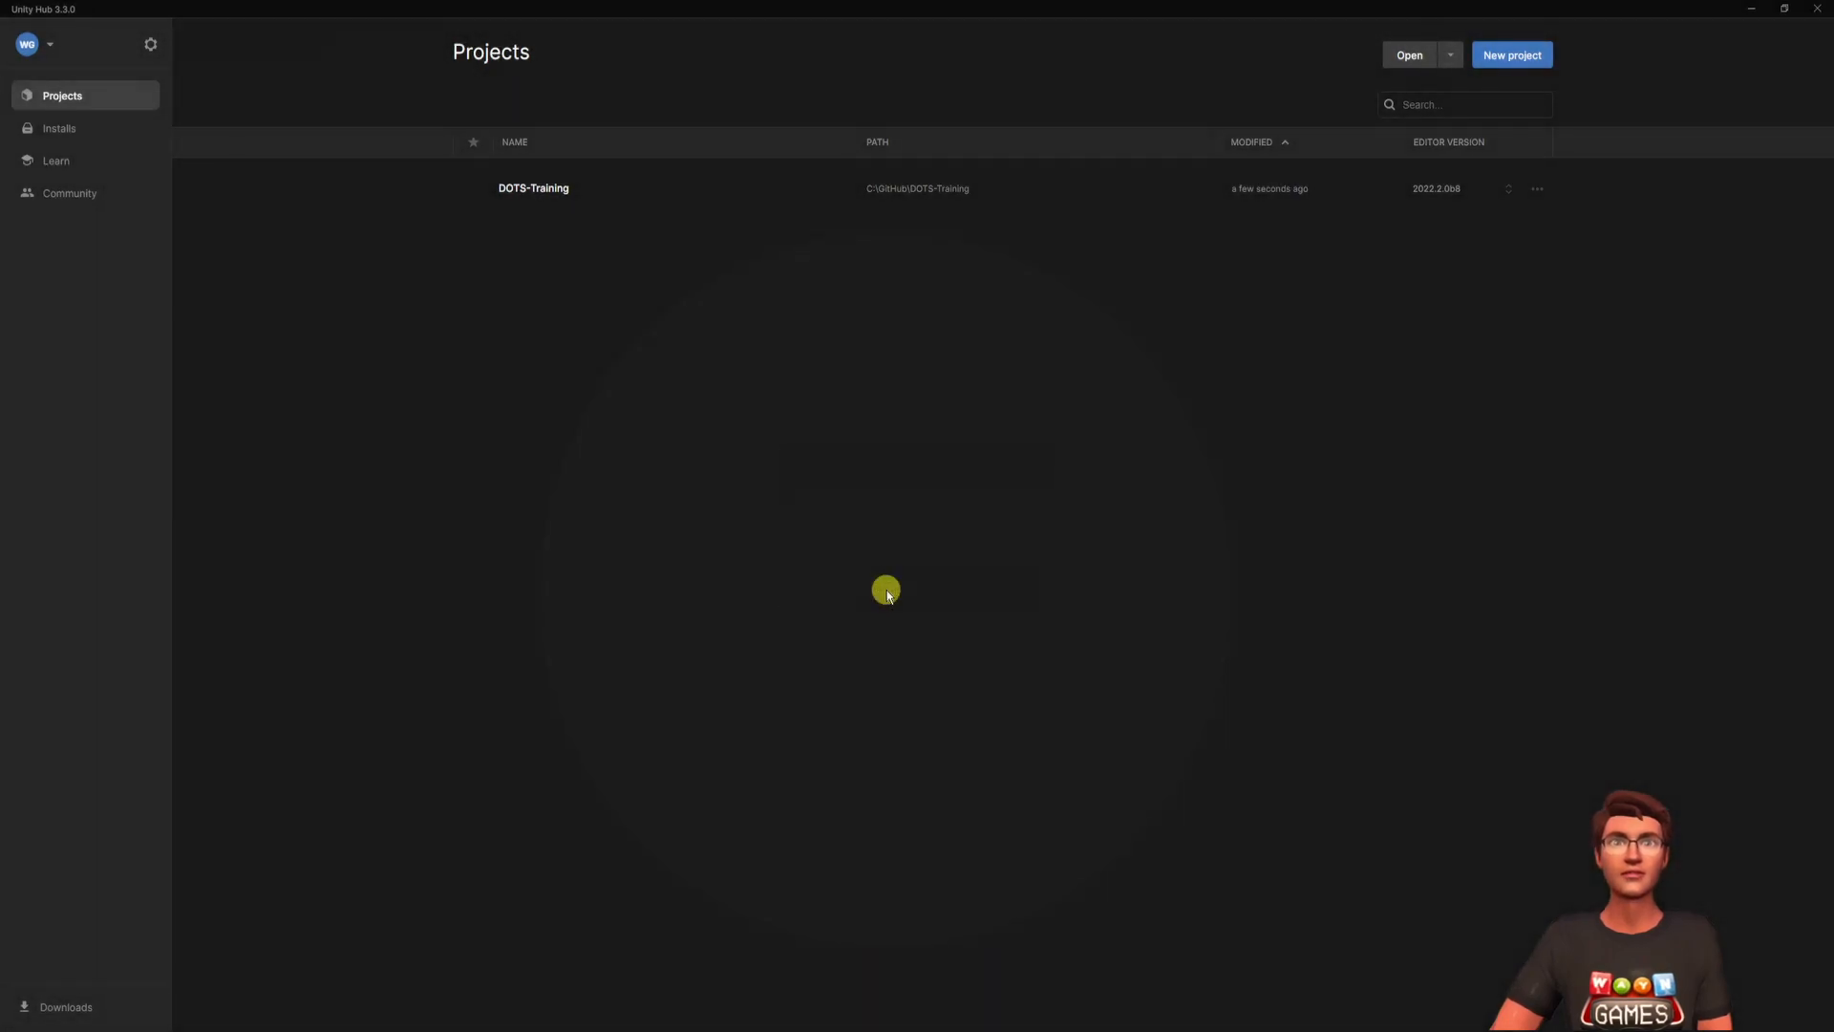
pyautogui.doubleClick(533, 187)
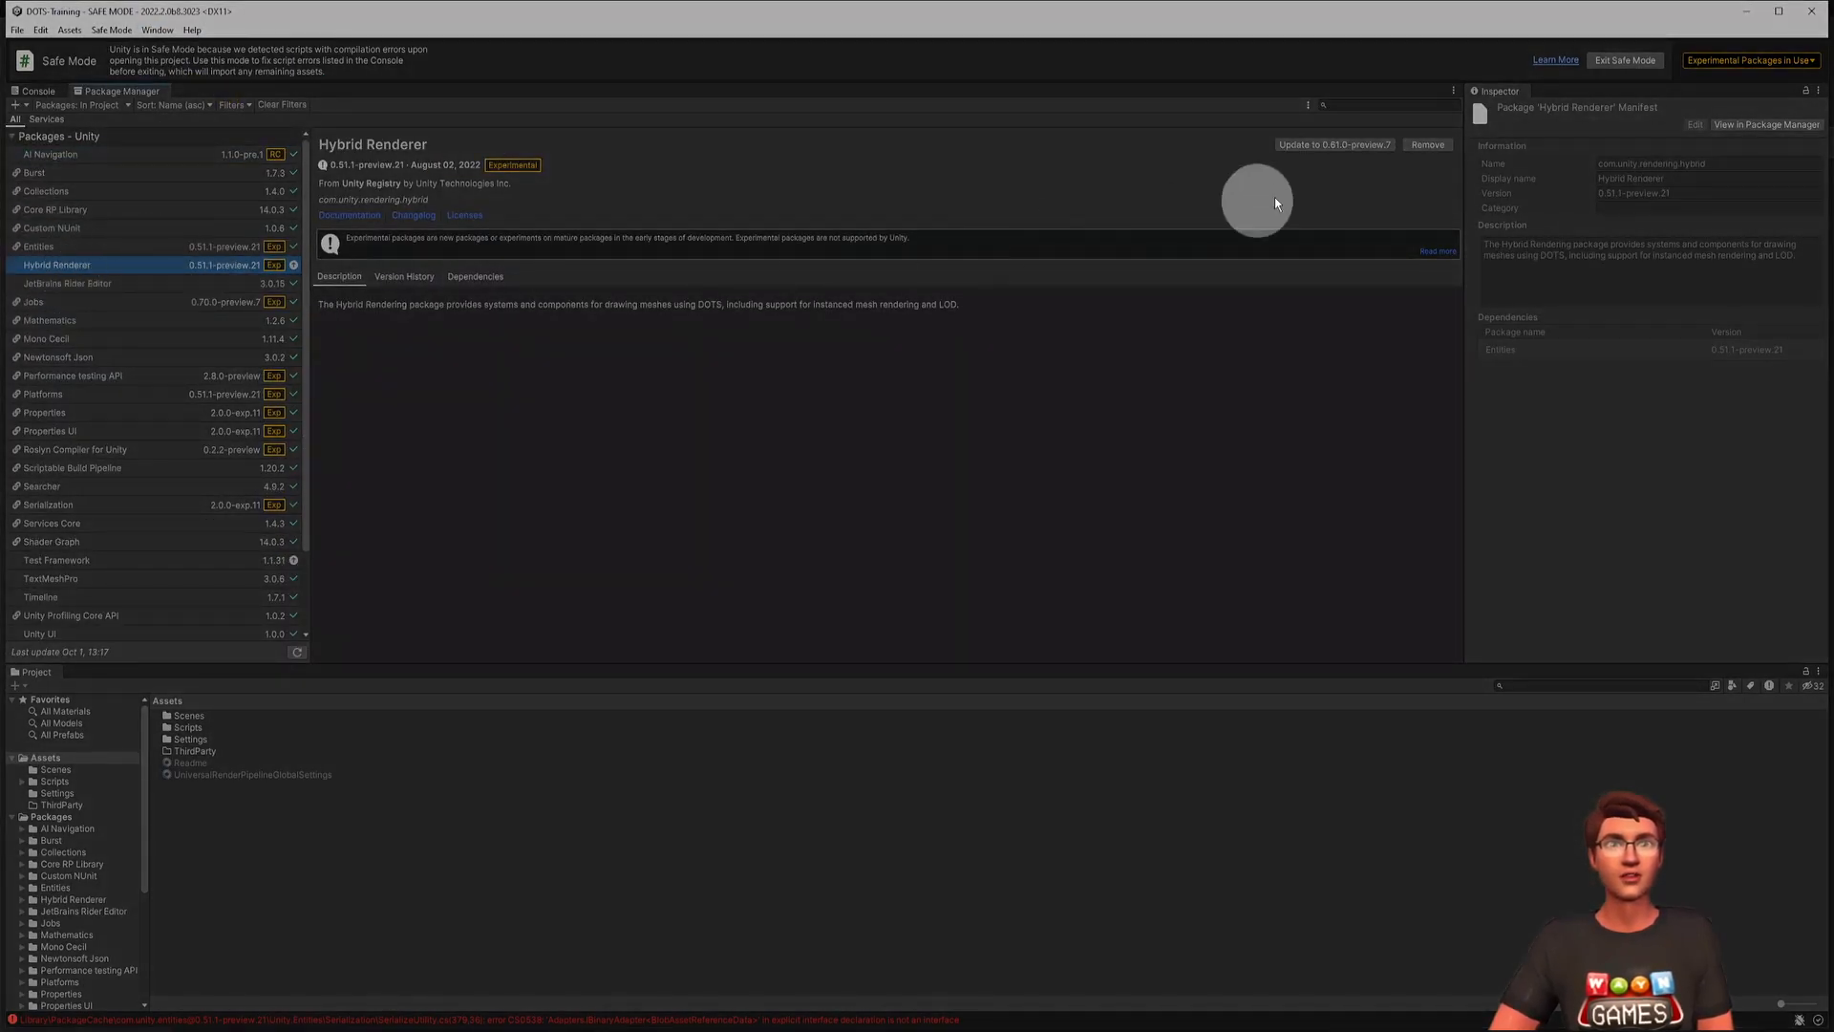
# - Update Hybrid Renderer in Package Manager and verify Entities Graphics 1.0.0-exp.8 replaced it
pyautogui.click(50, 153)
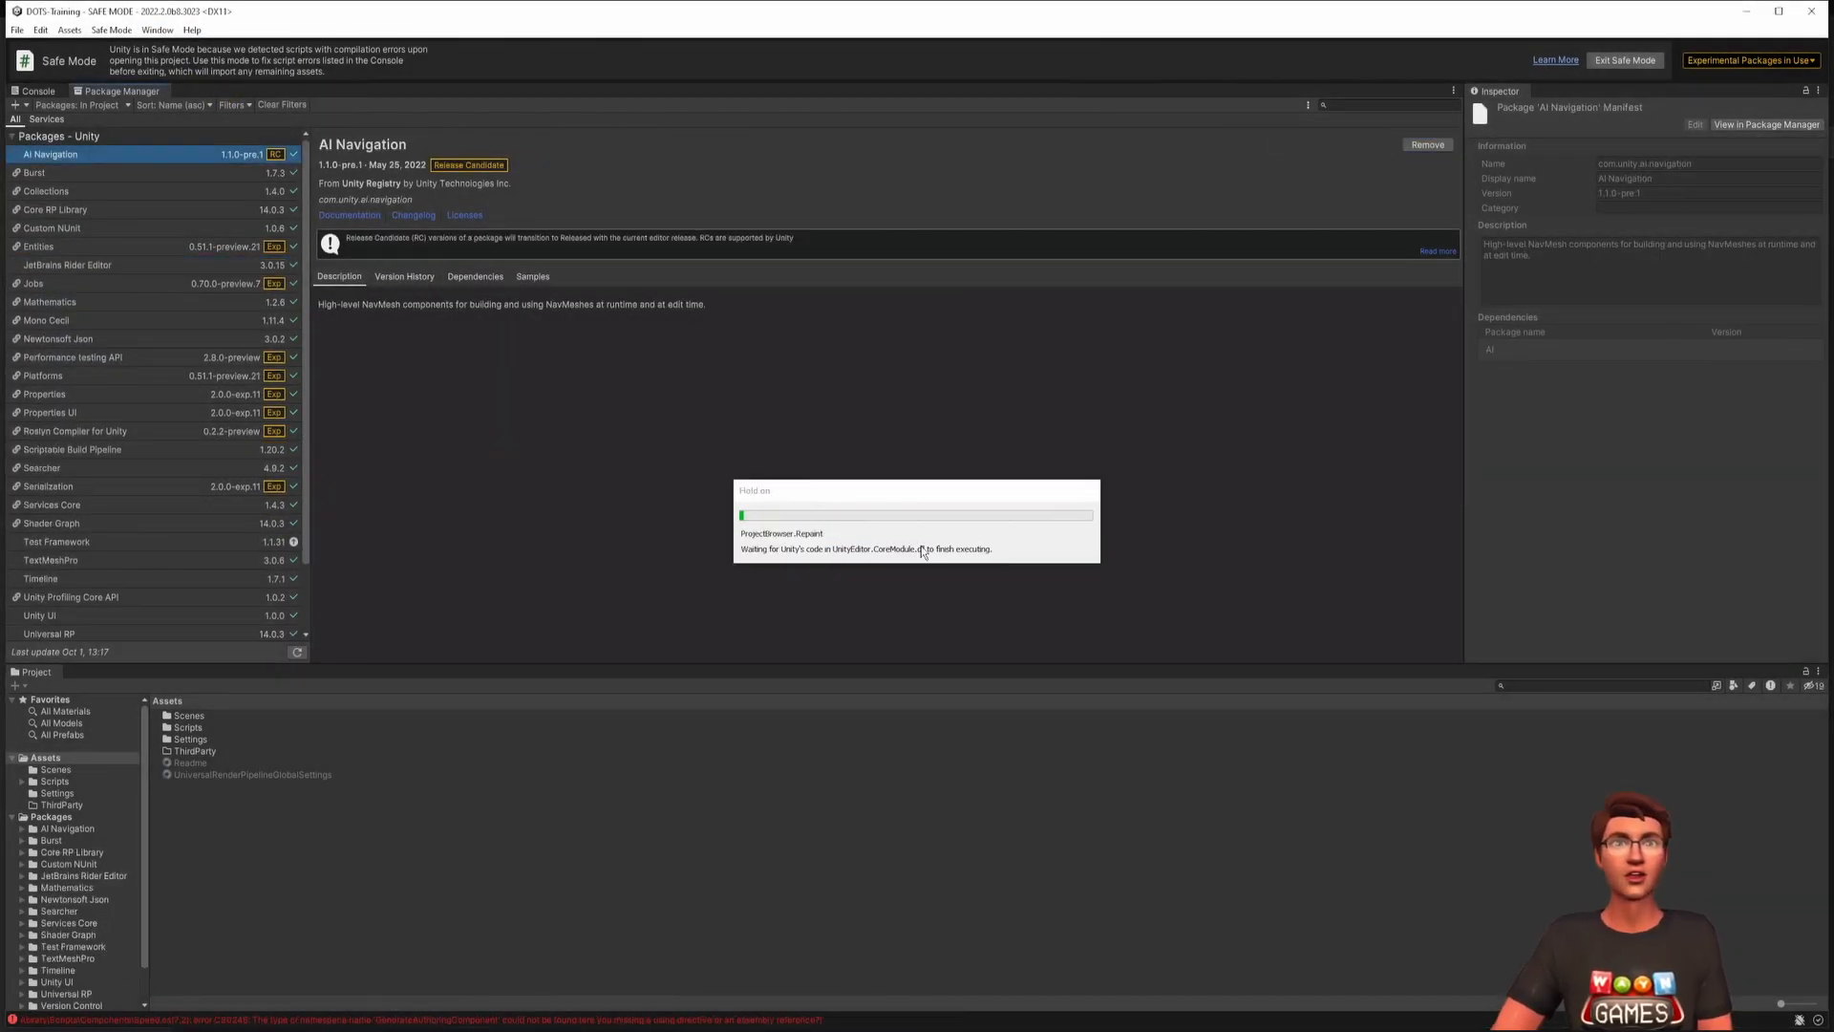
pyautogui.click(15, 124)
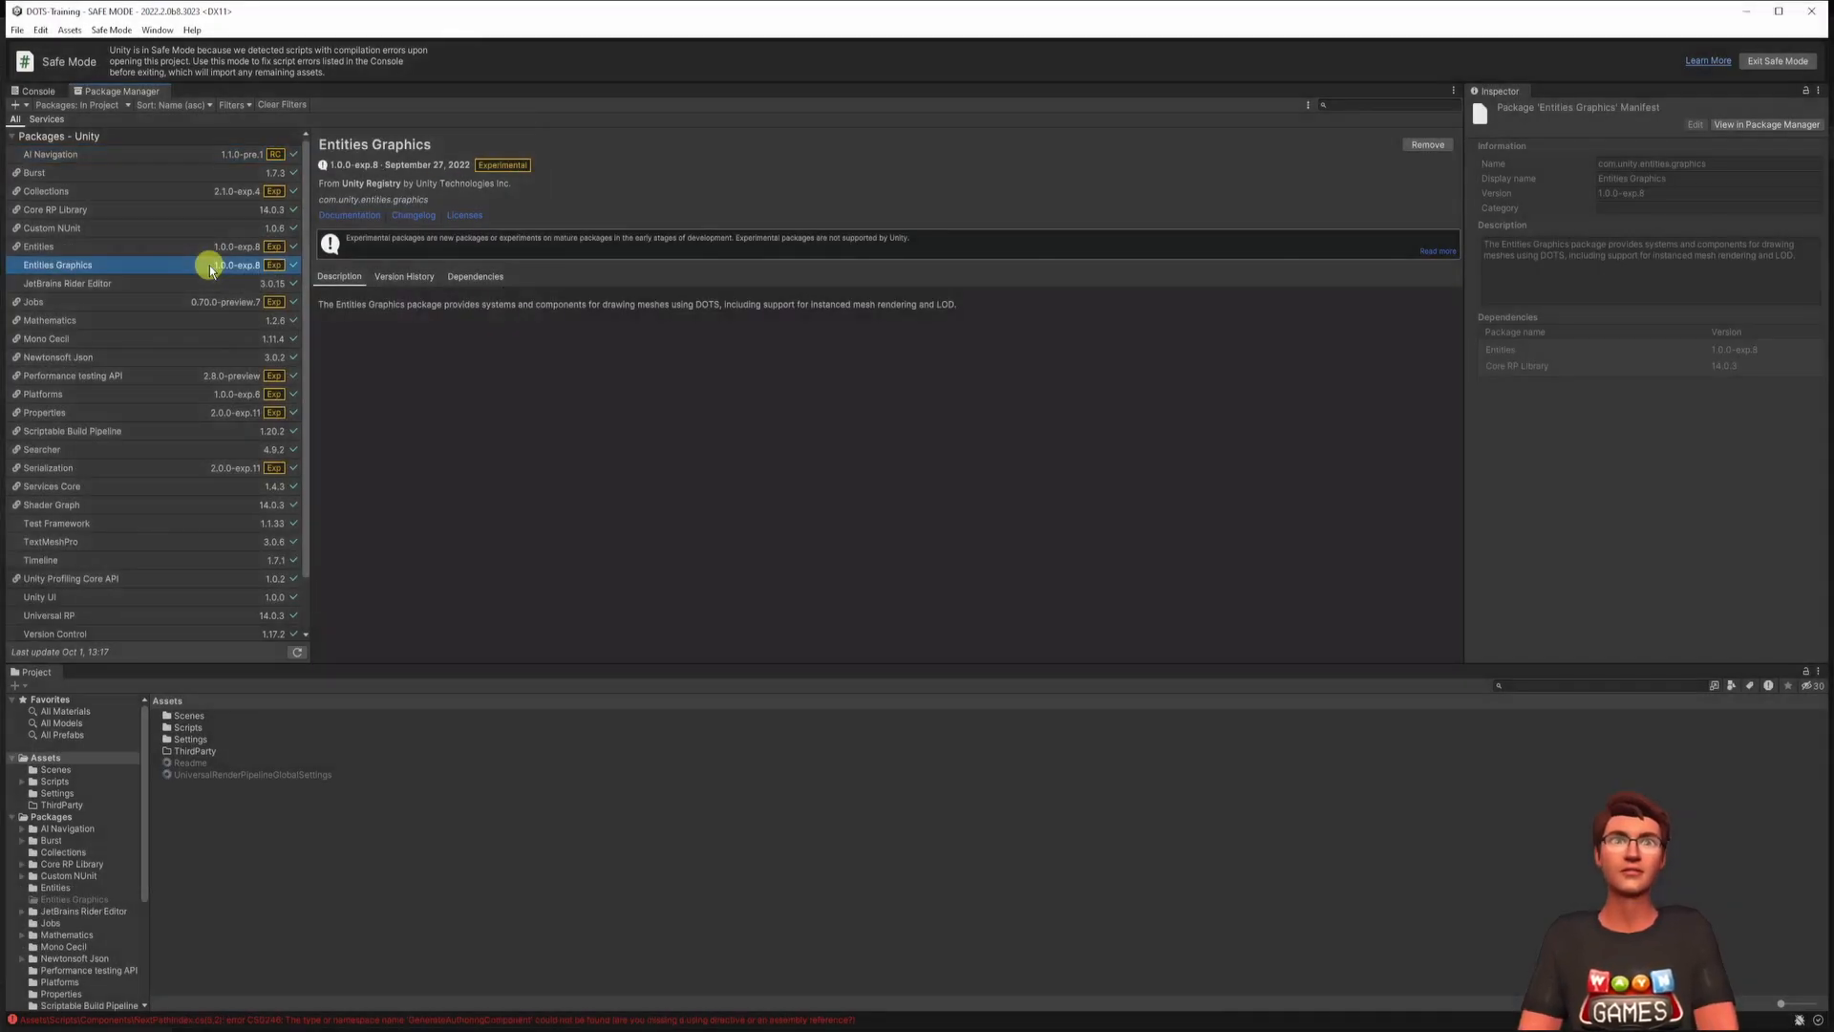
pyautogui.click(37, 91)
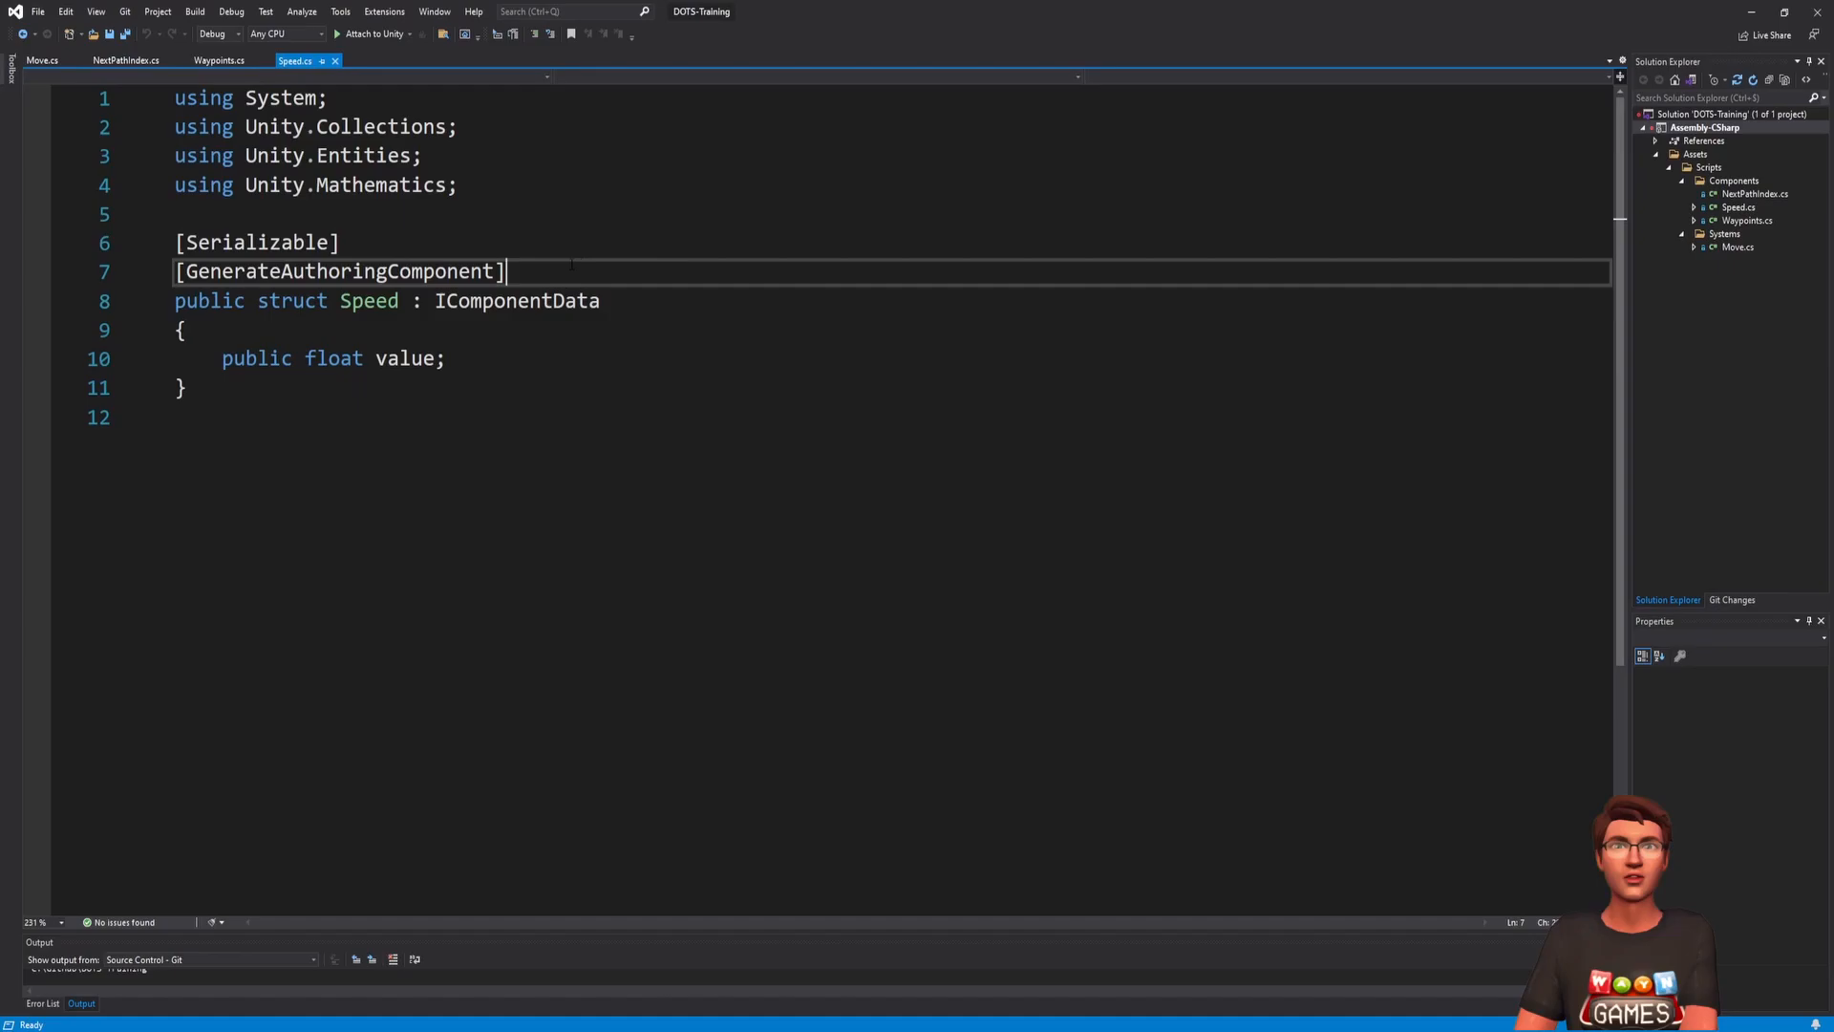
# - In Move.cs replace RenderMesh with RenderBounds and rename Translation to TransformAspect across the file
pyautogui.click(126, 59)
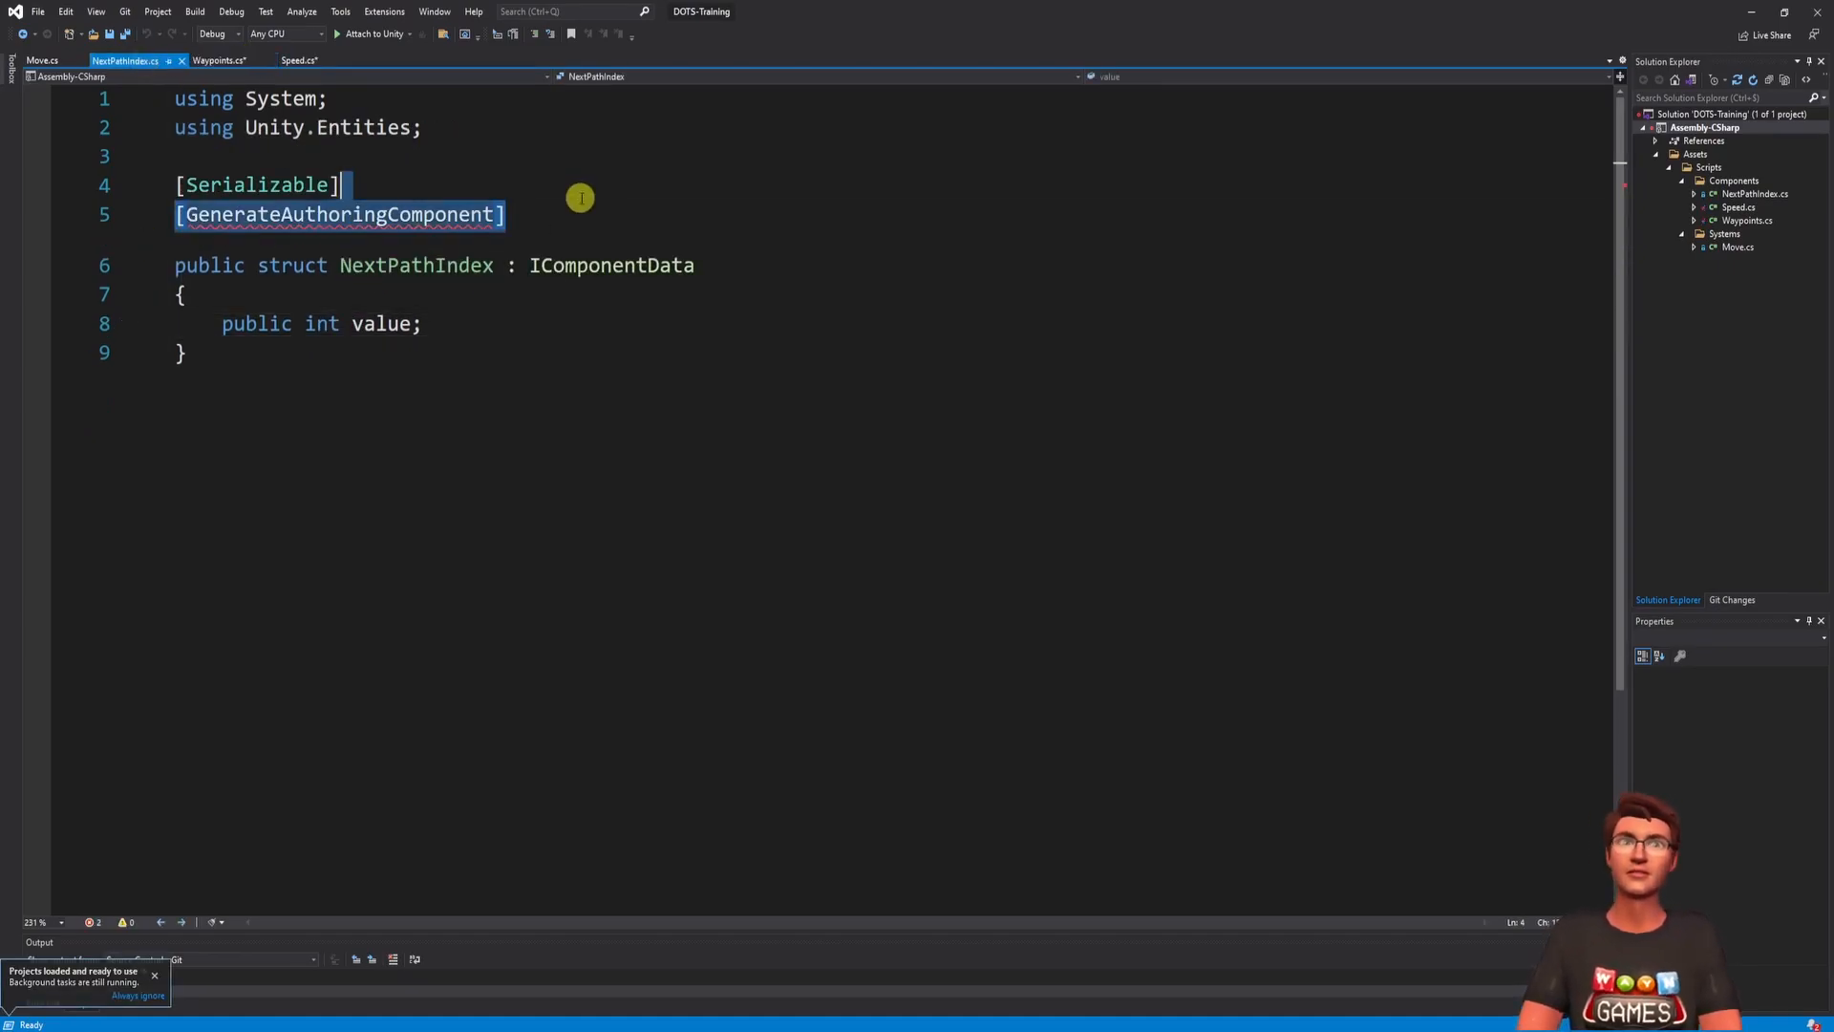
pyautogui.click(40, 59)
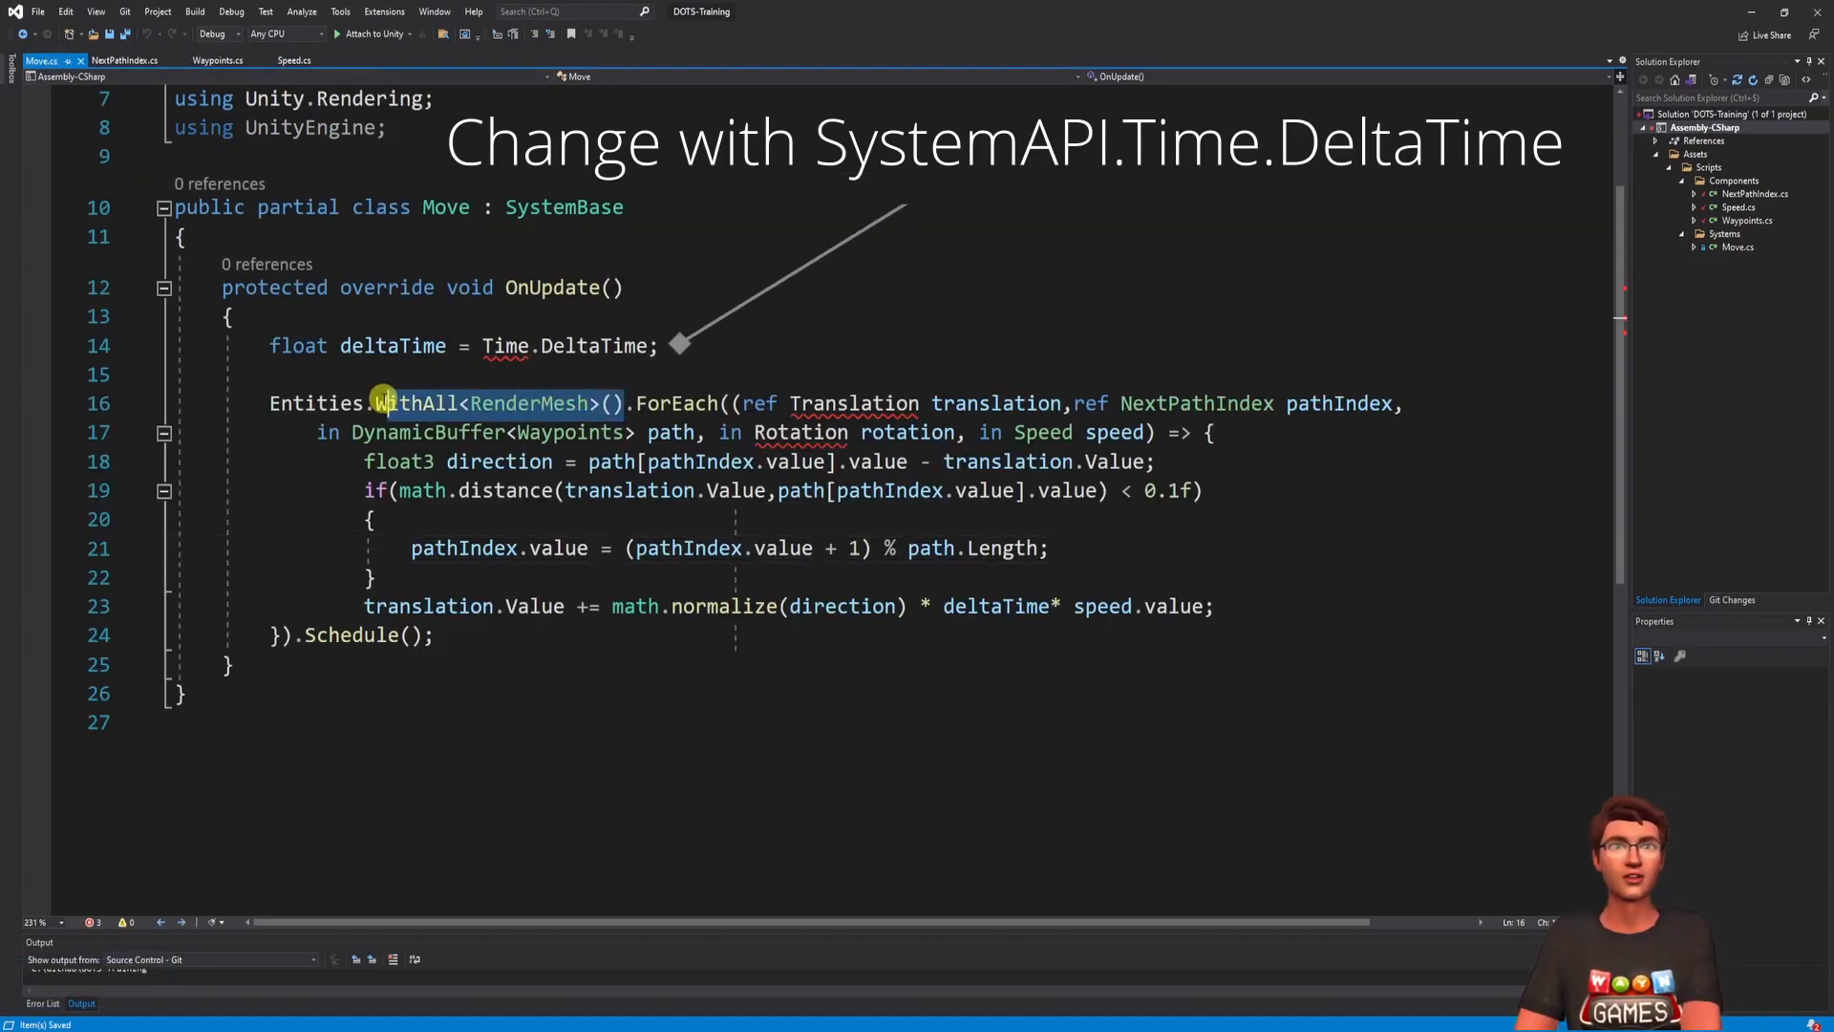
pyautogui.write('RenderBounds')
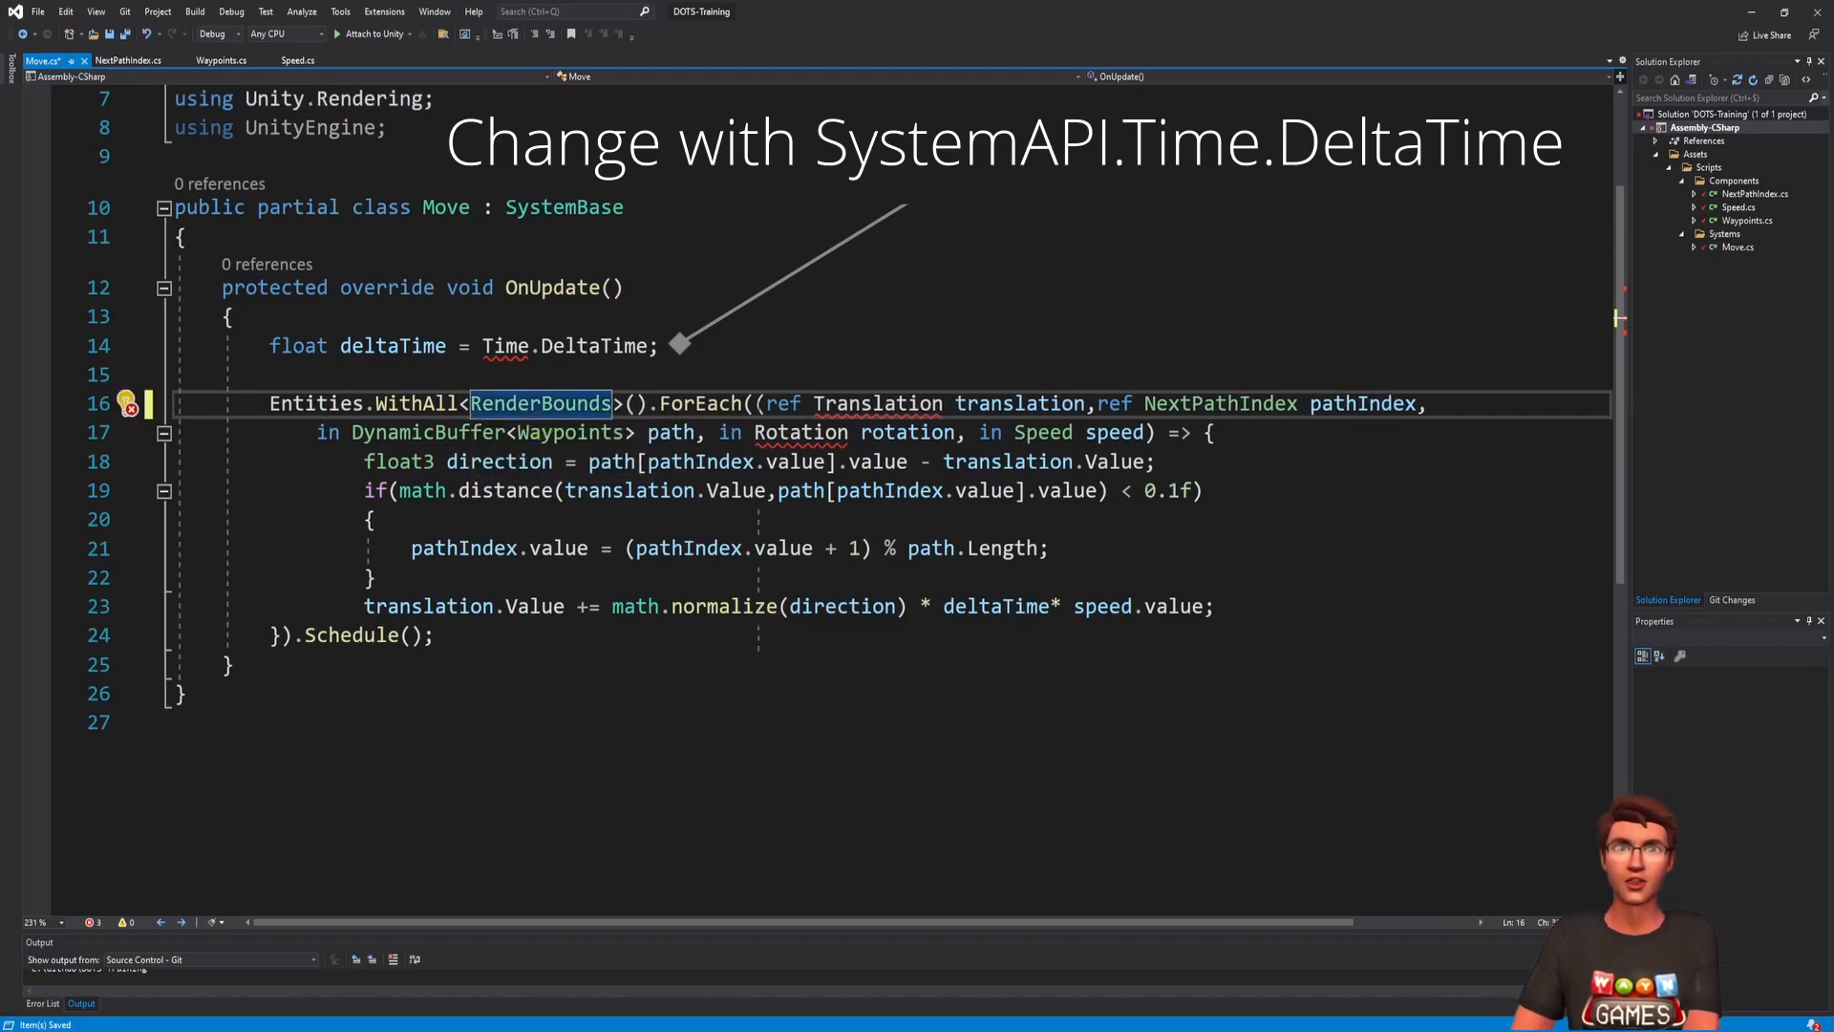
pyautogui.write('Tran')
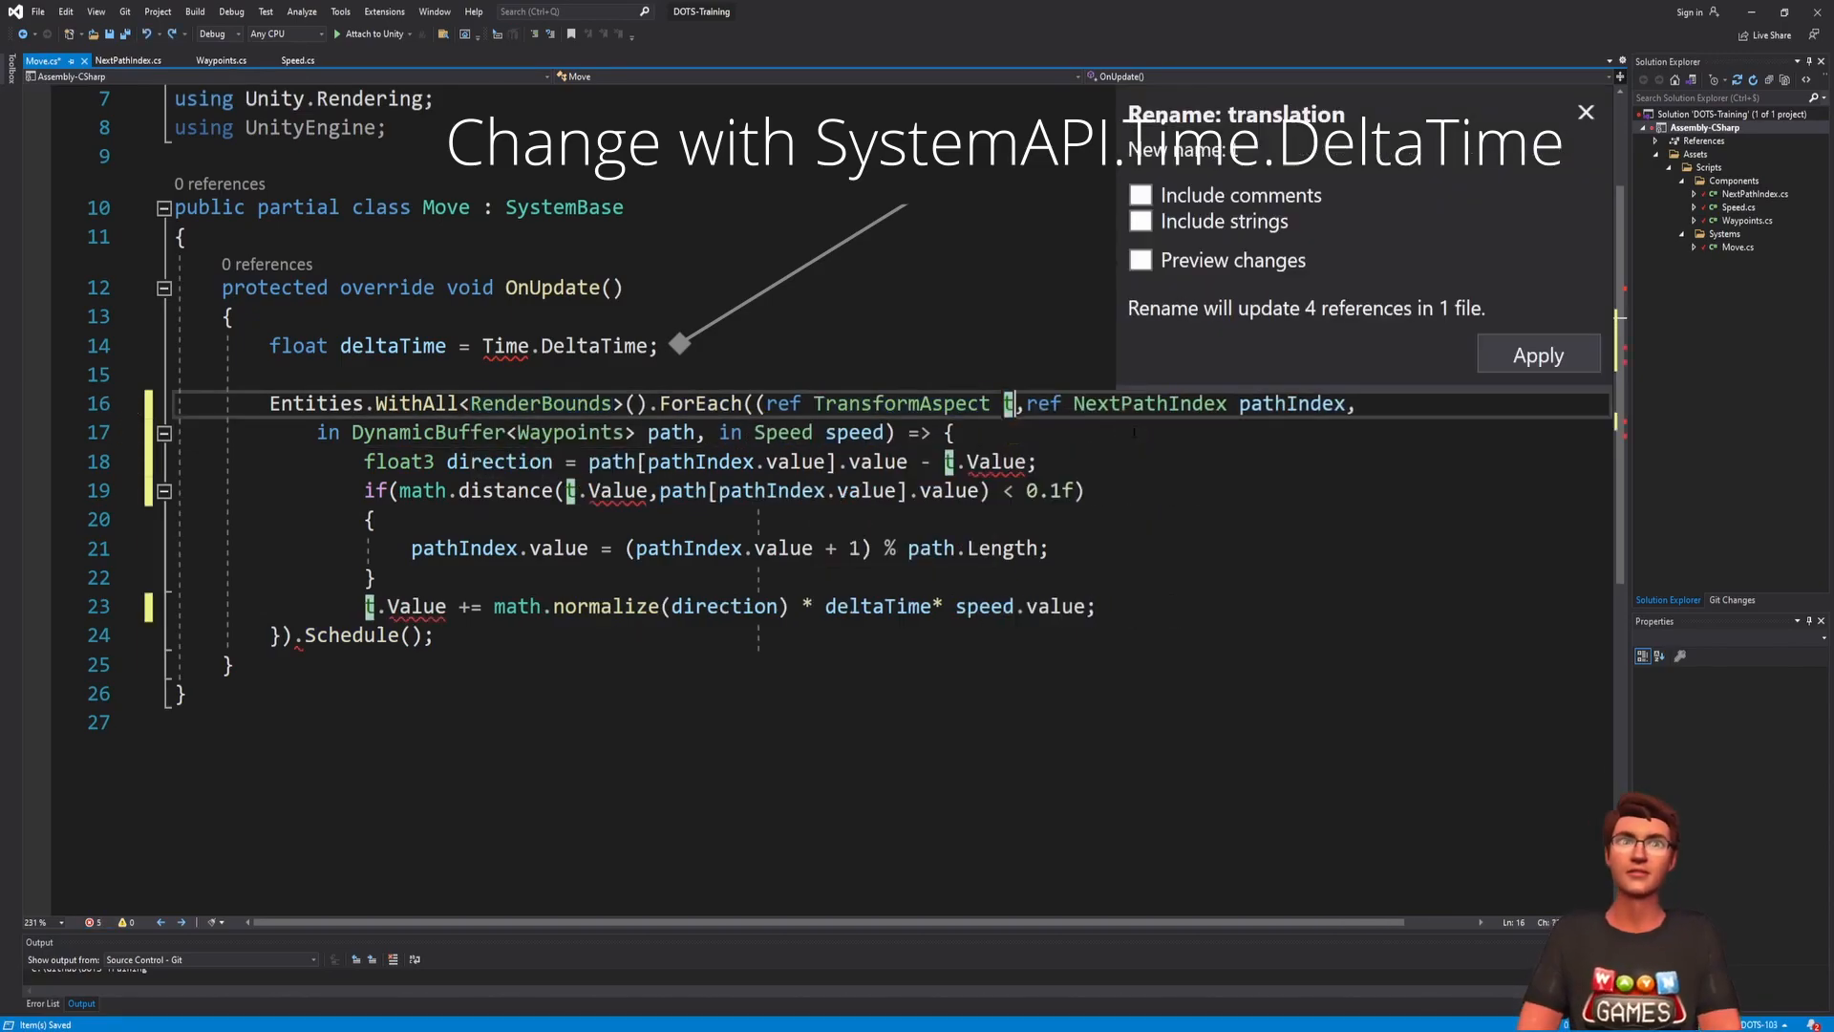
pyautogui.click(1536, 353)
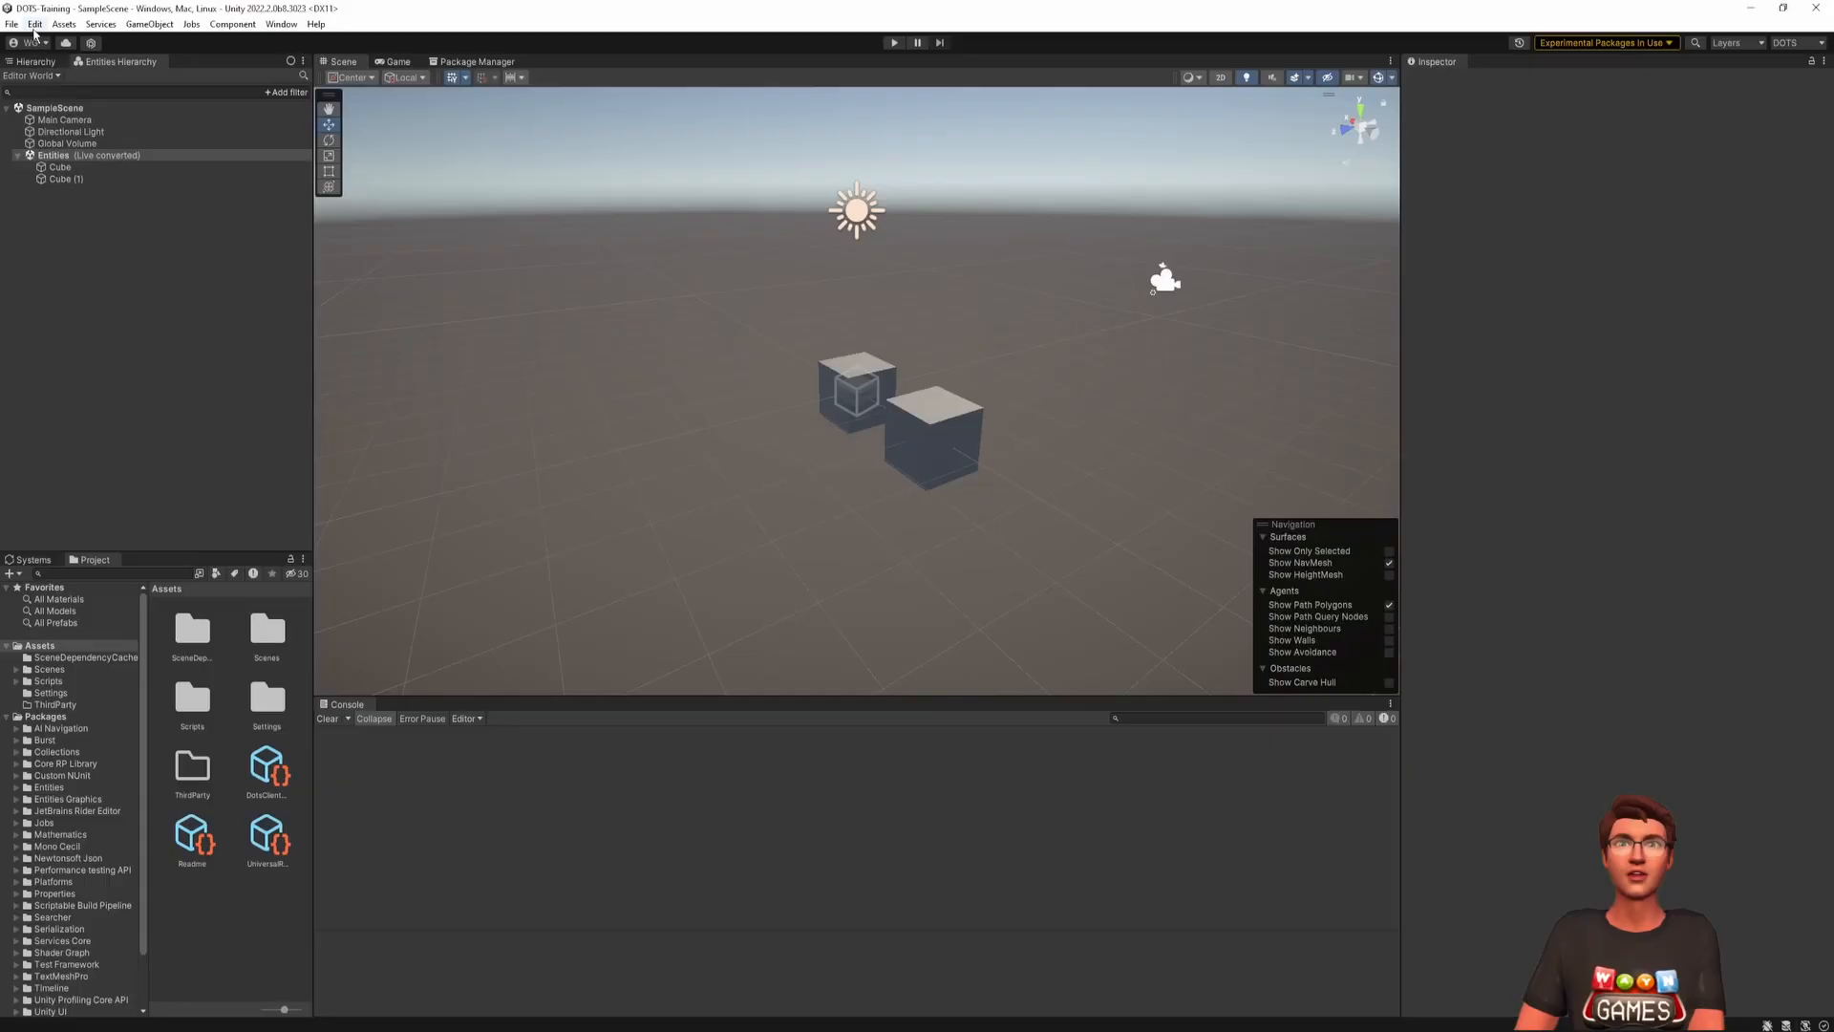
# - Tick Enter Play Mode Options in Project Settings > Editor with Reload Domain and Scene left off
pyautogui.click(34, 23)
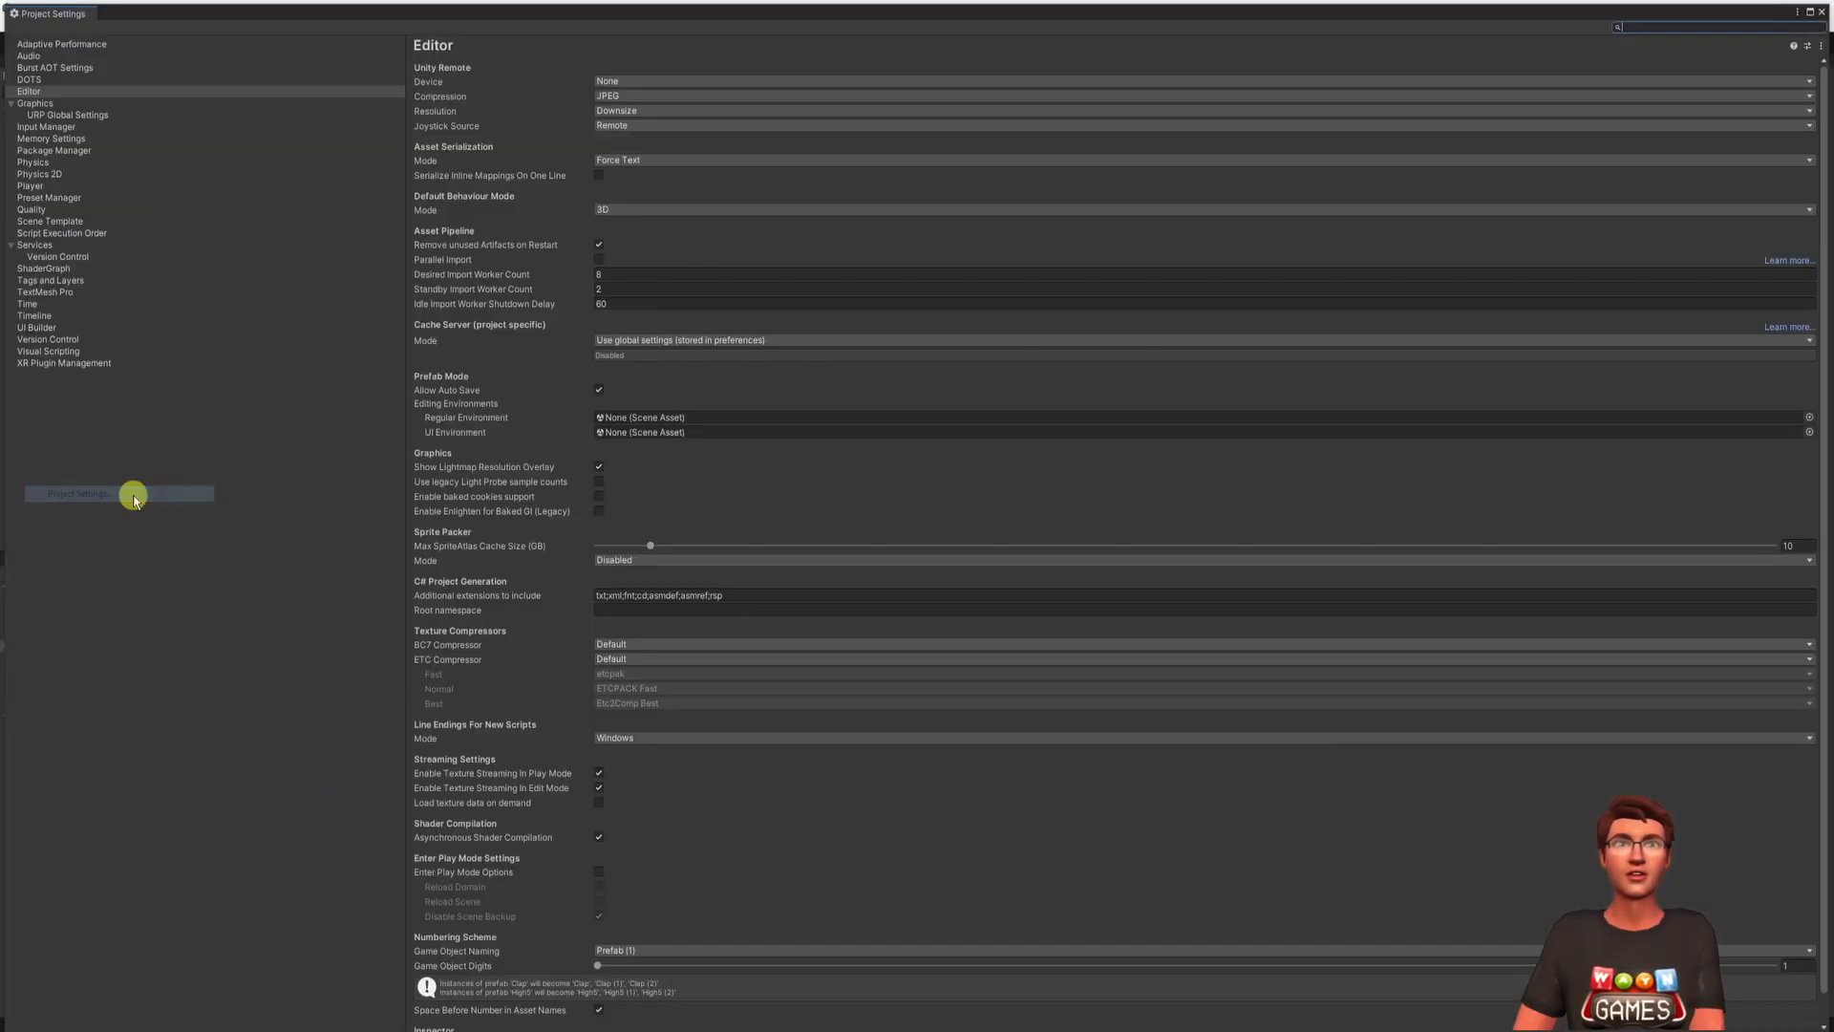
pyautogui.moveTo(541, 828)
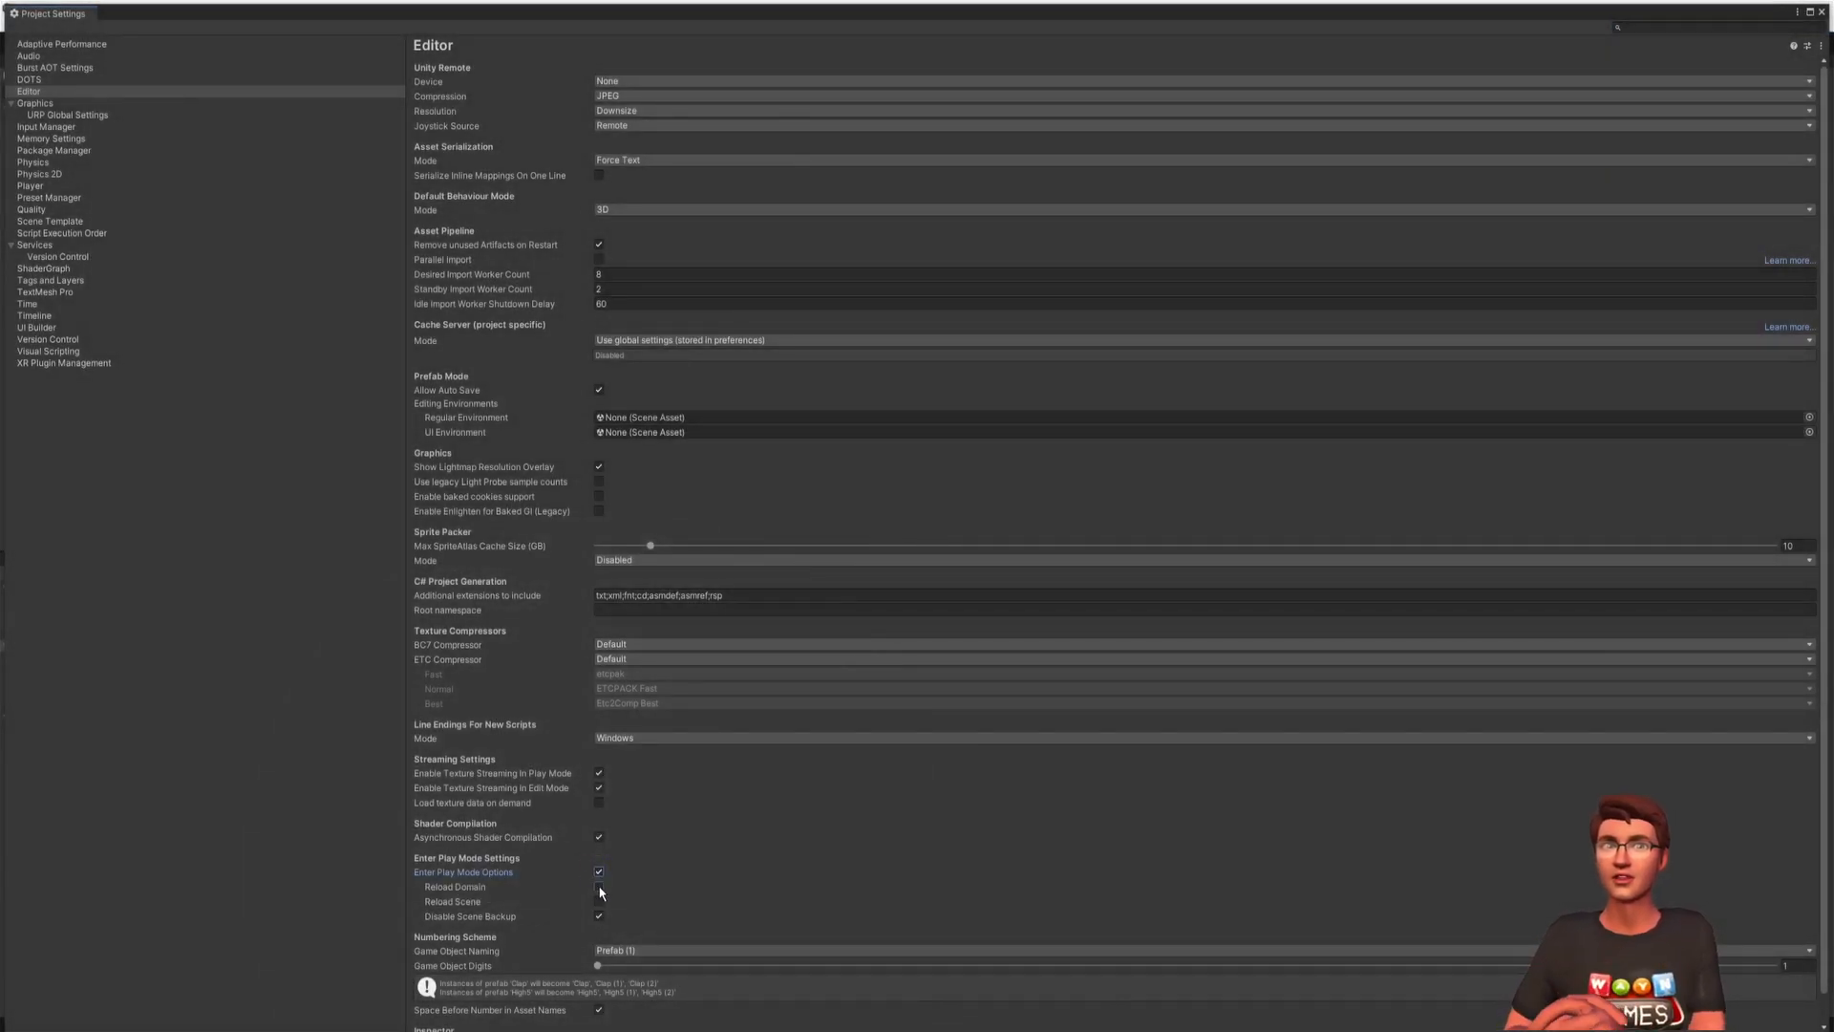
pyautogui.click(598, 884)
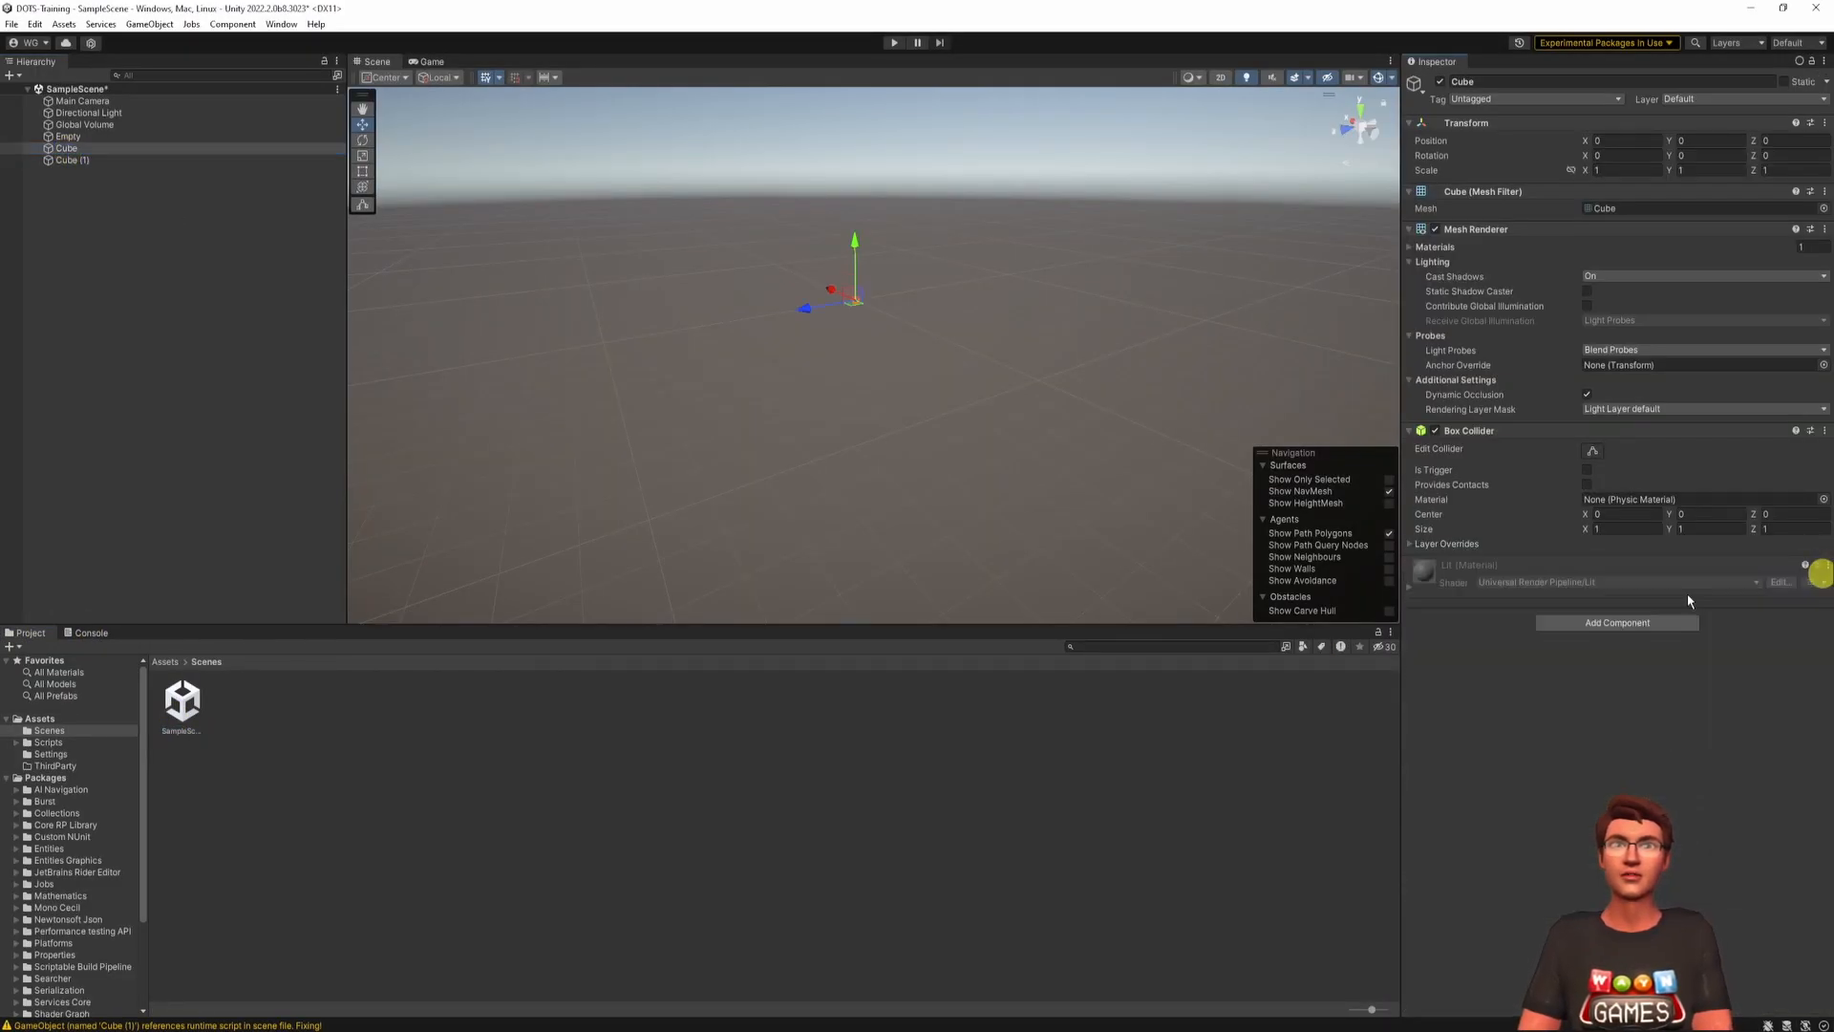
# - Inspect the second cube, play the scene briefly and stop it again
pyautogui.click(71, 147)
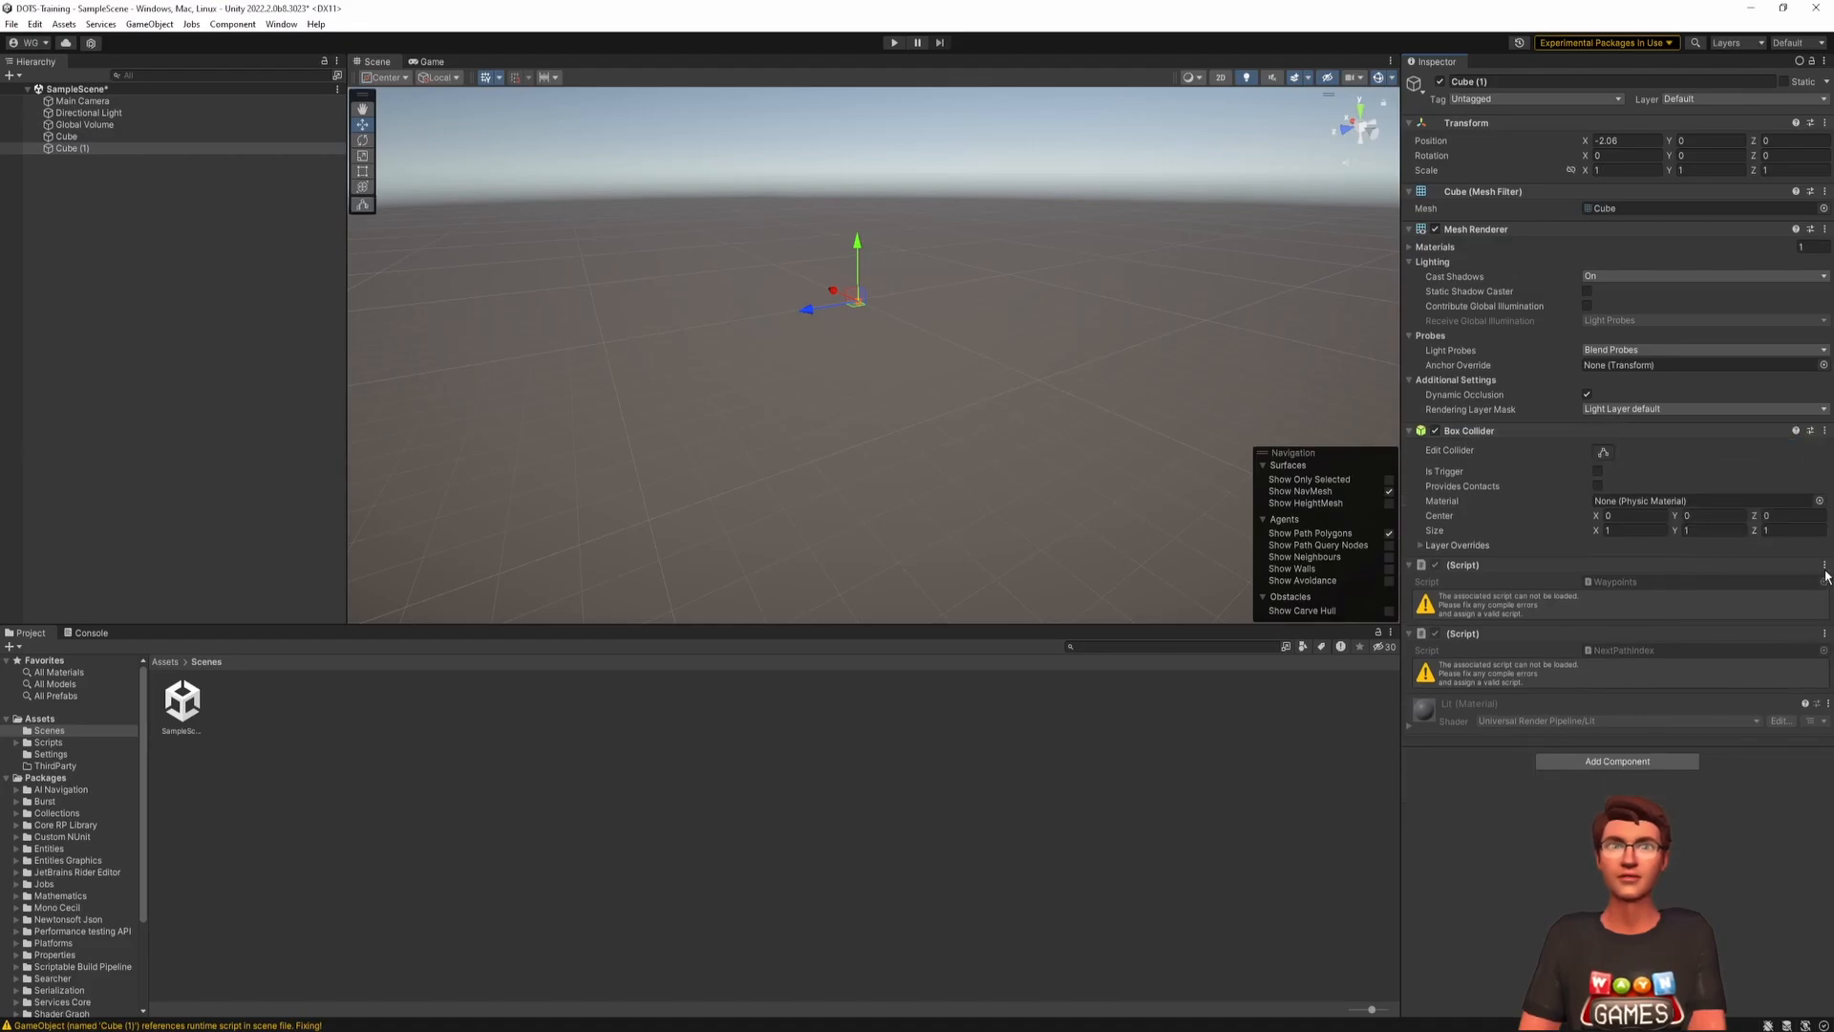
pyautogui.click(894, 42)
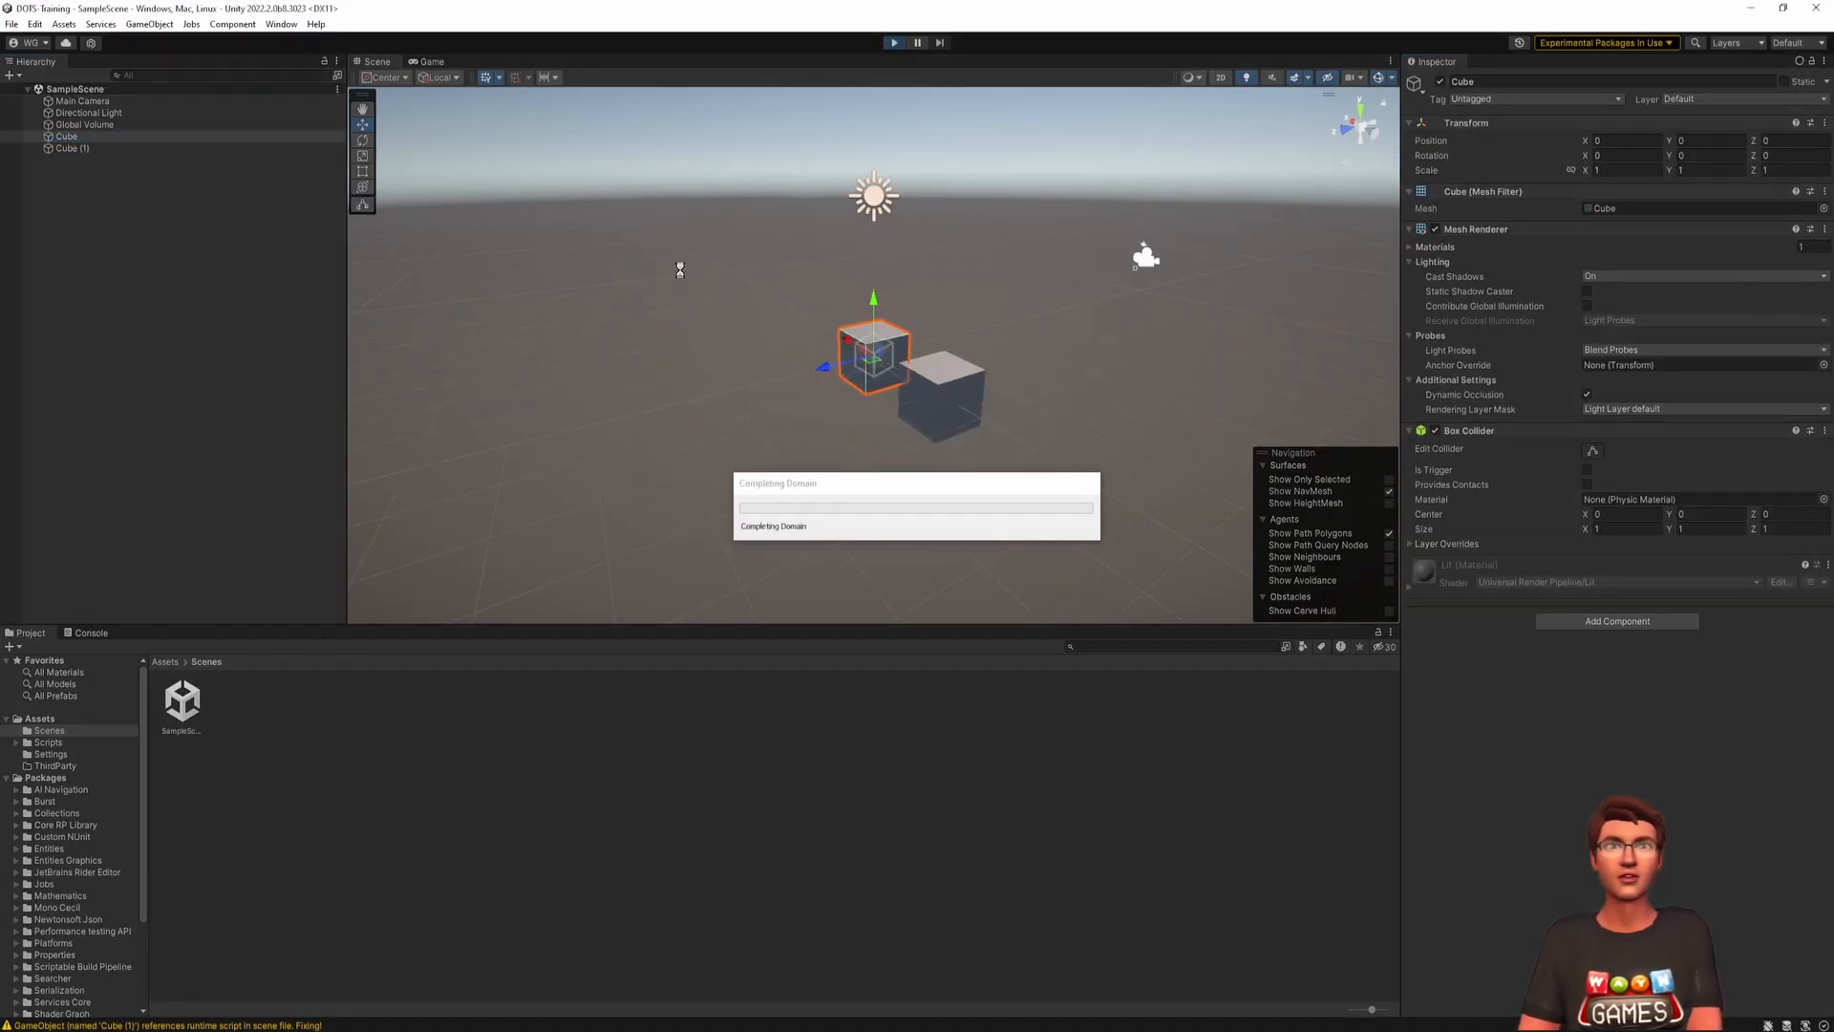
pyautogui.click(894, 42)
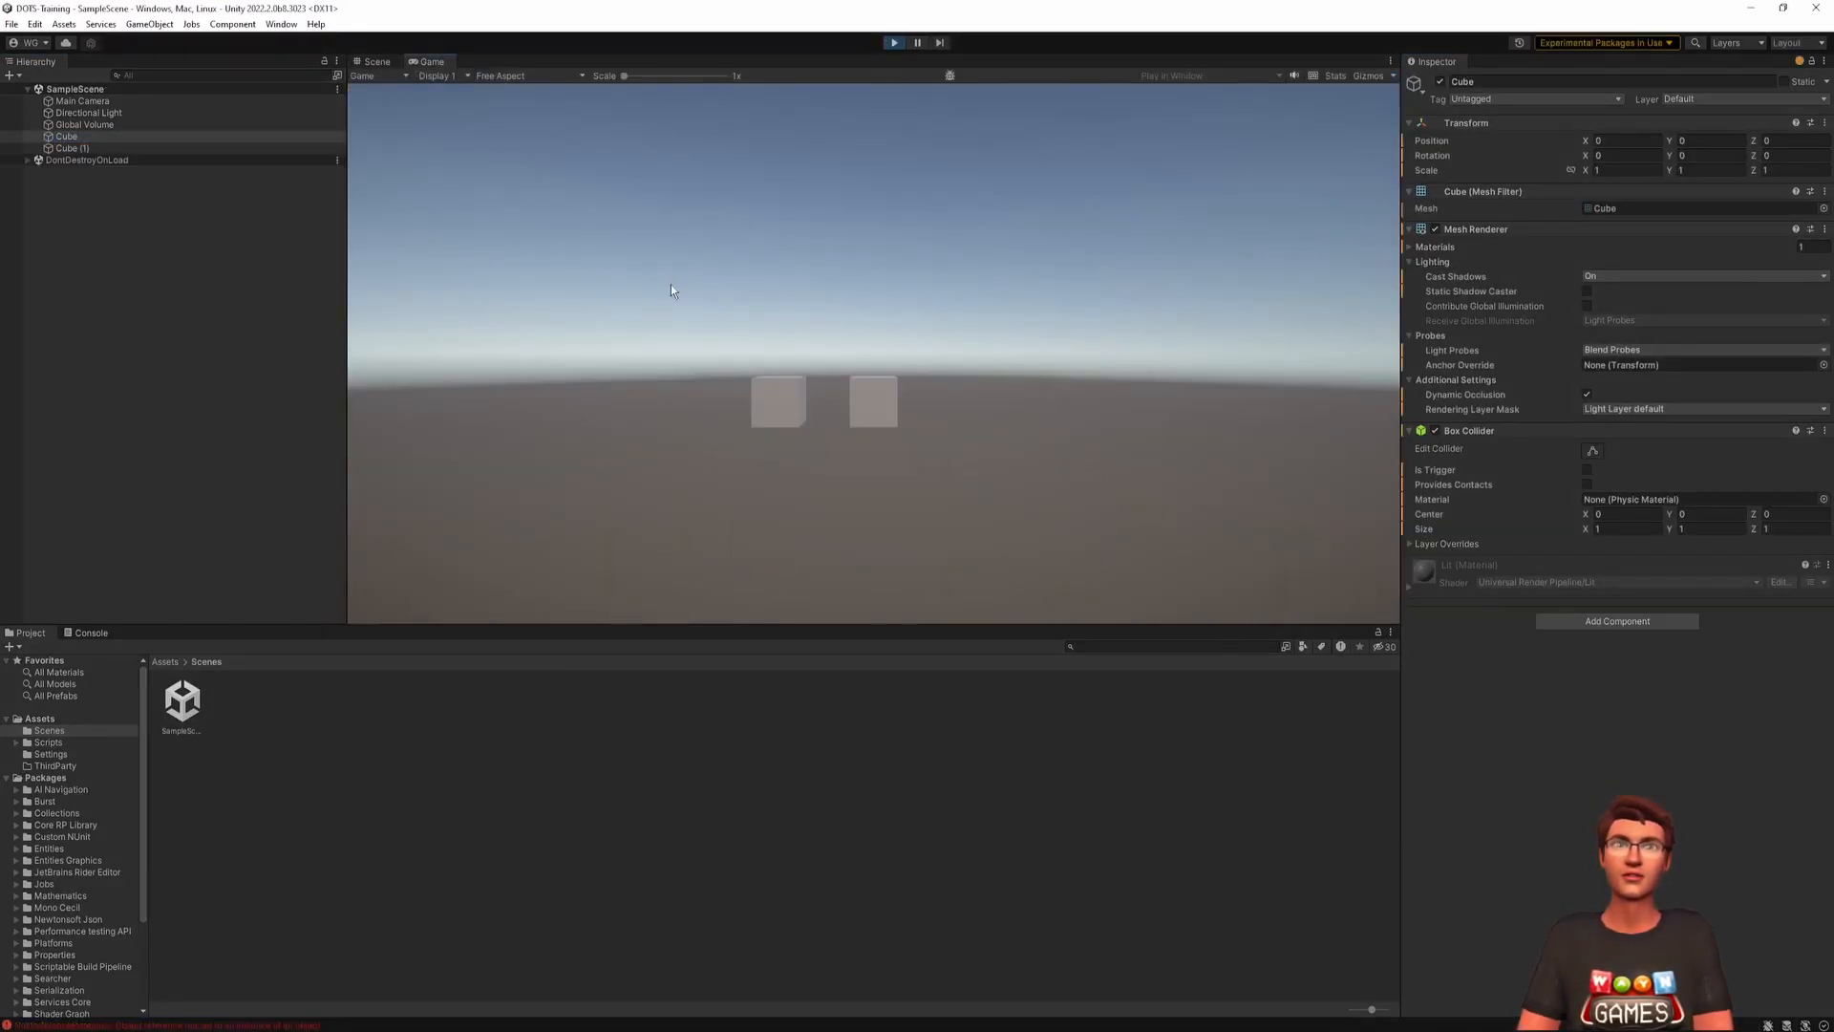
pyautogui.click(892, 42)
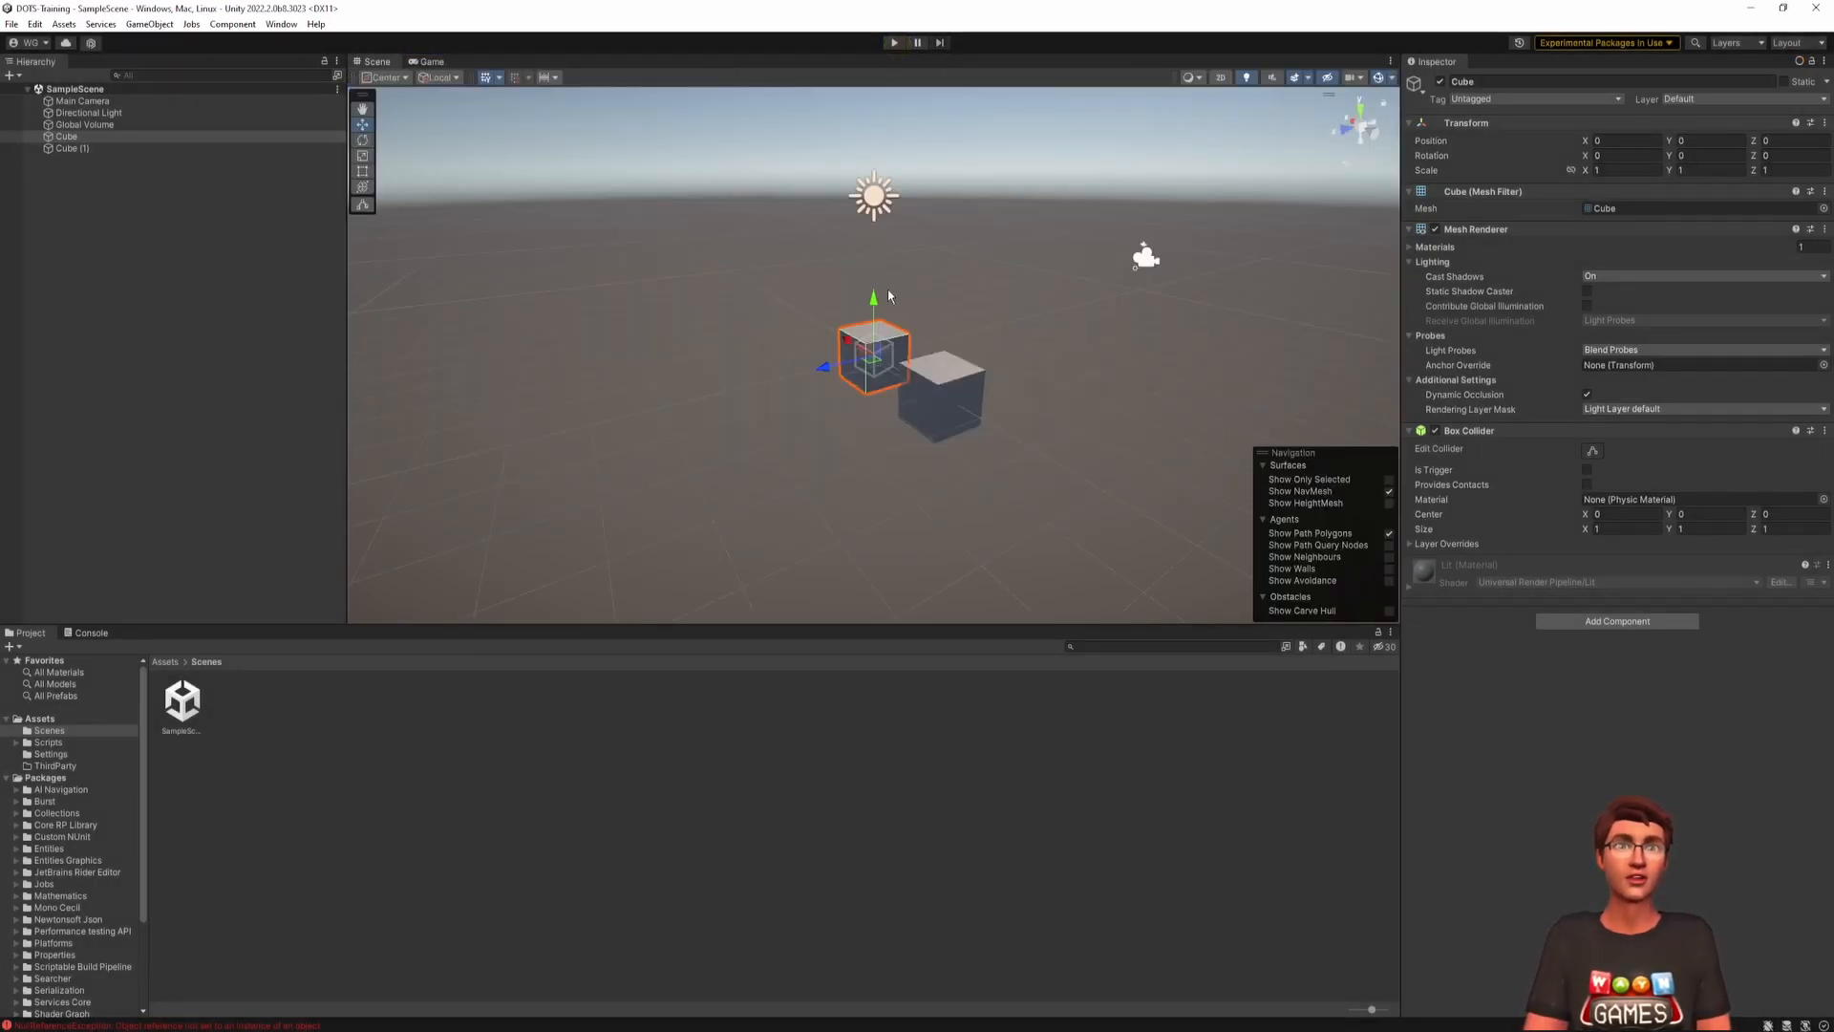
# - Apply the saved DOTS window layout and select the Cube in the hierarchy
pyautogui.click(283, 23)
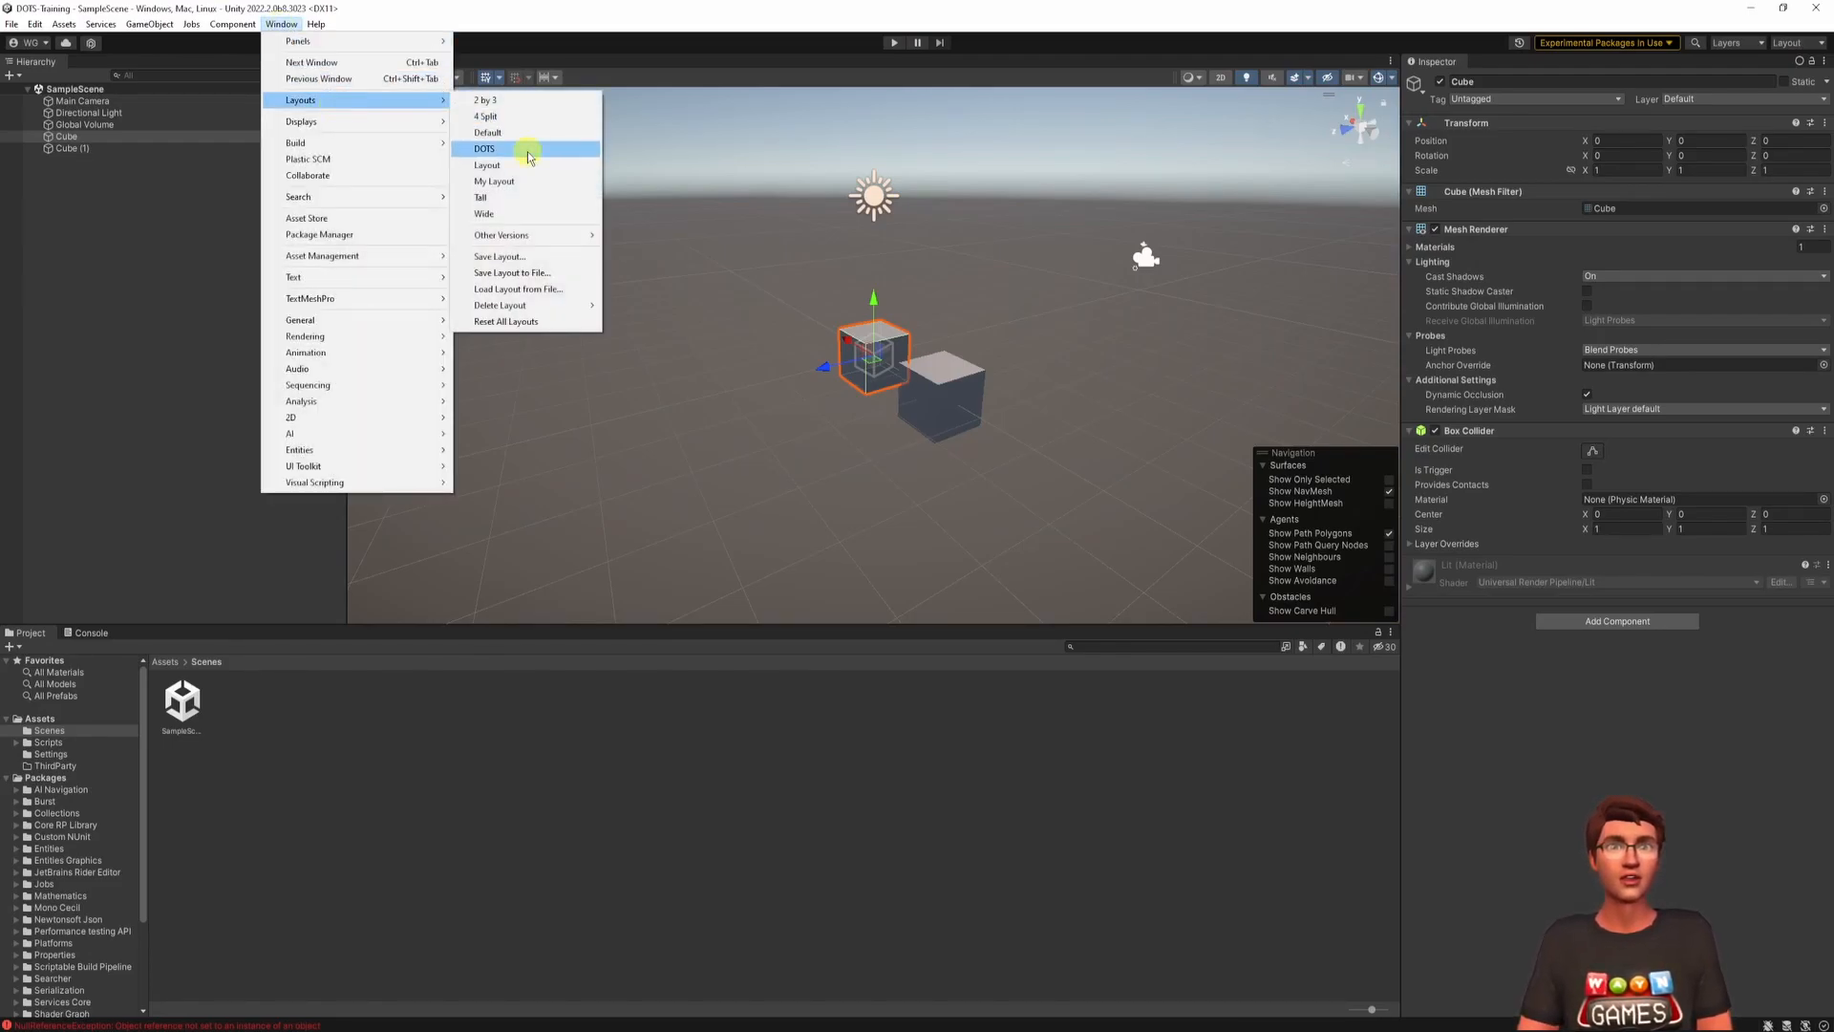
pyautogui.click(483, 149)
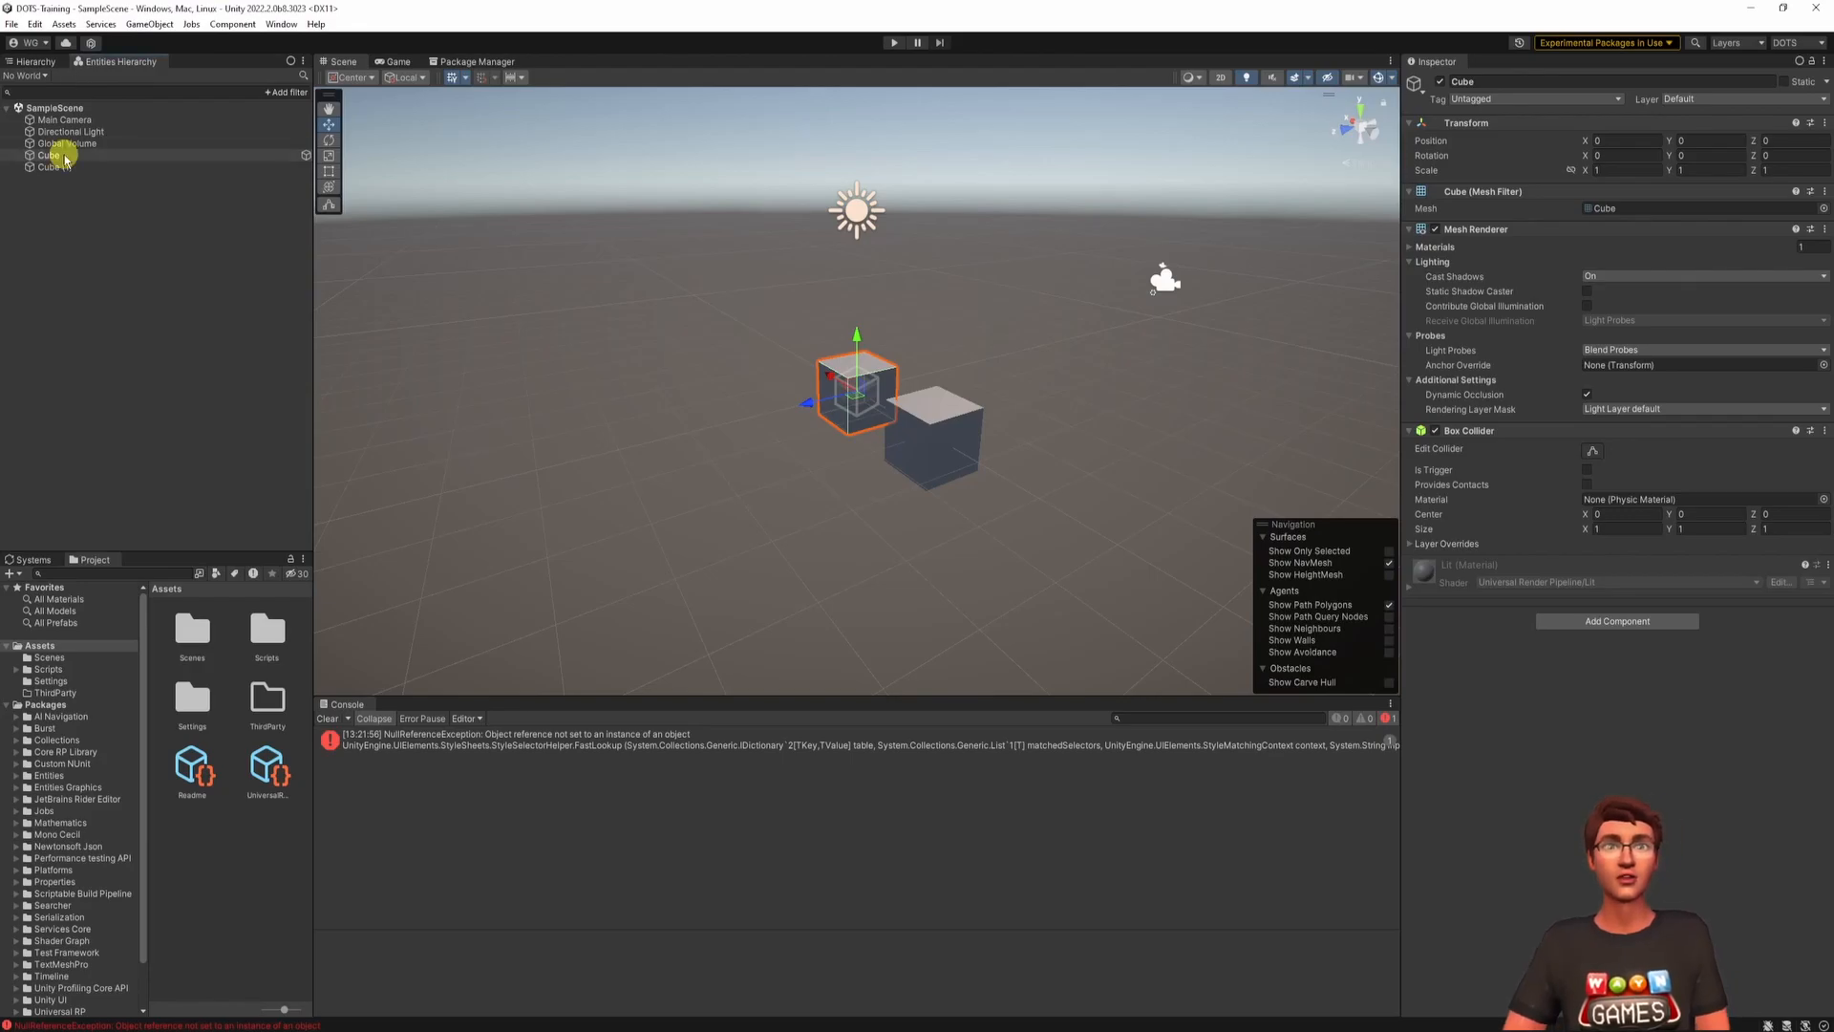
pyautogui.click(49, 155)
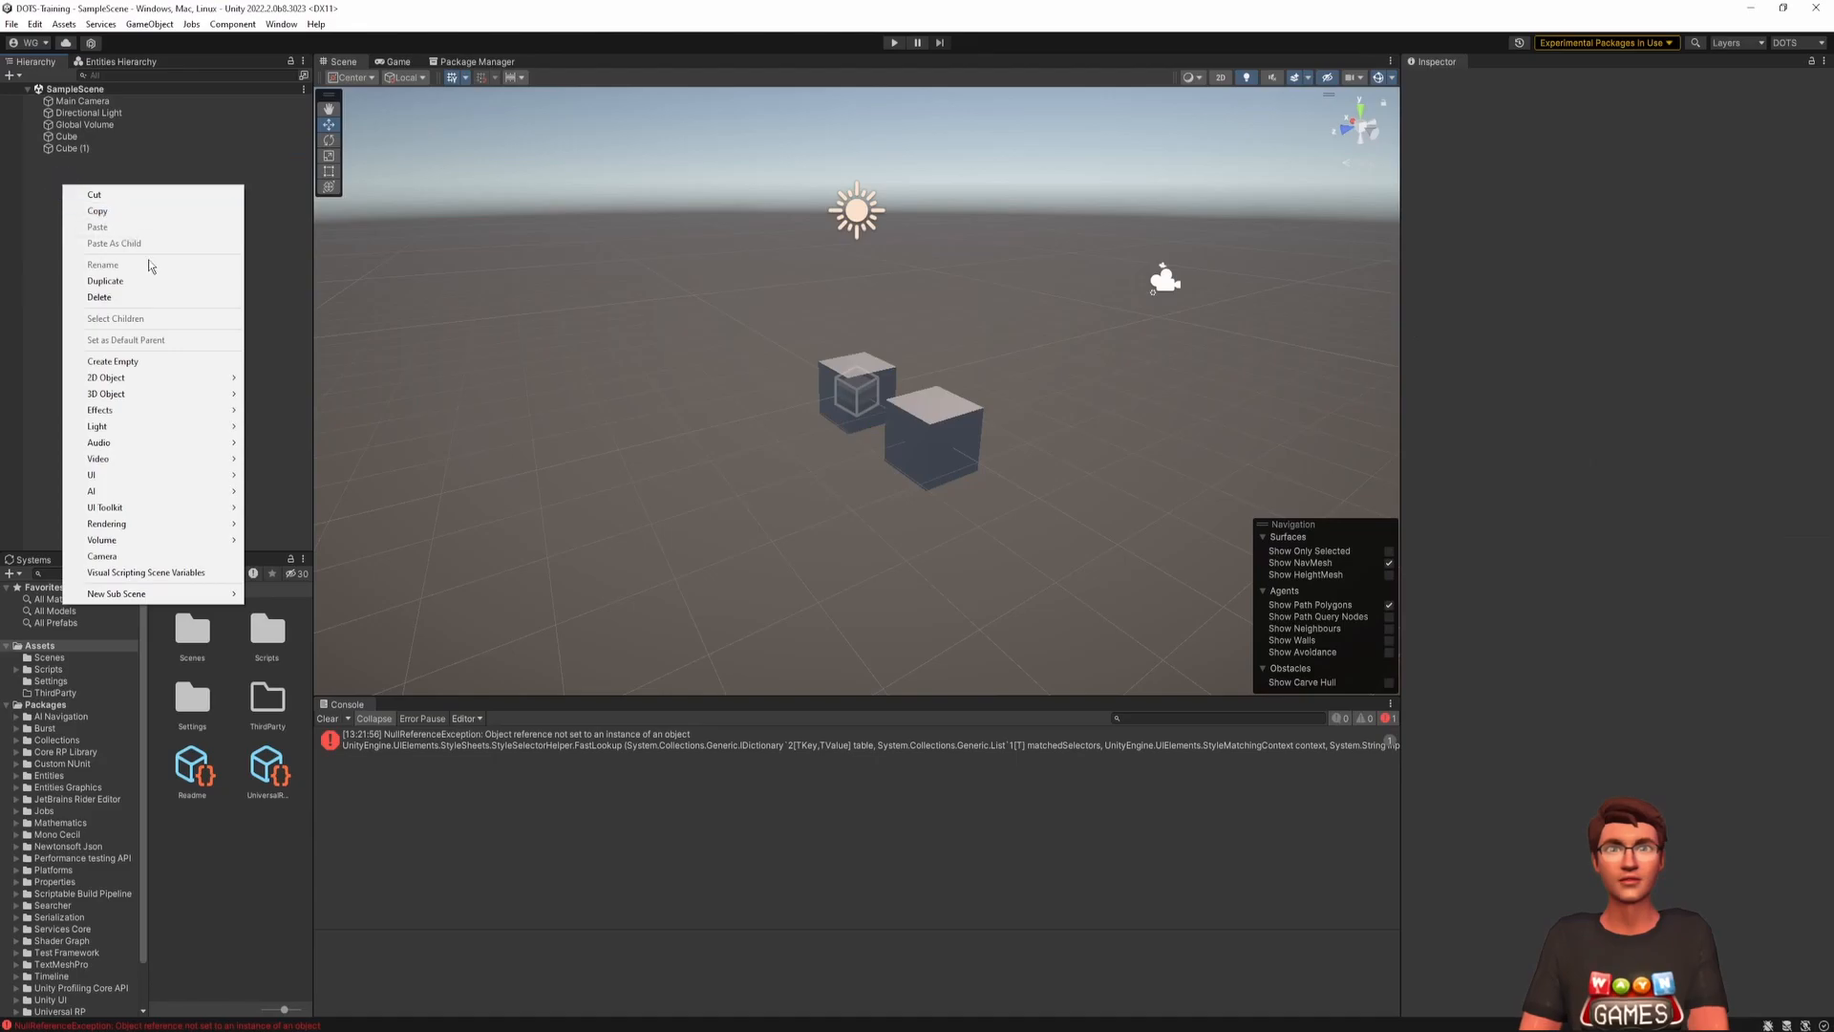
# - Create a new sub scene saved as Entities.unity and move Cube and Cube (1) under it
pyautogui.click(116, 592)
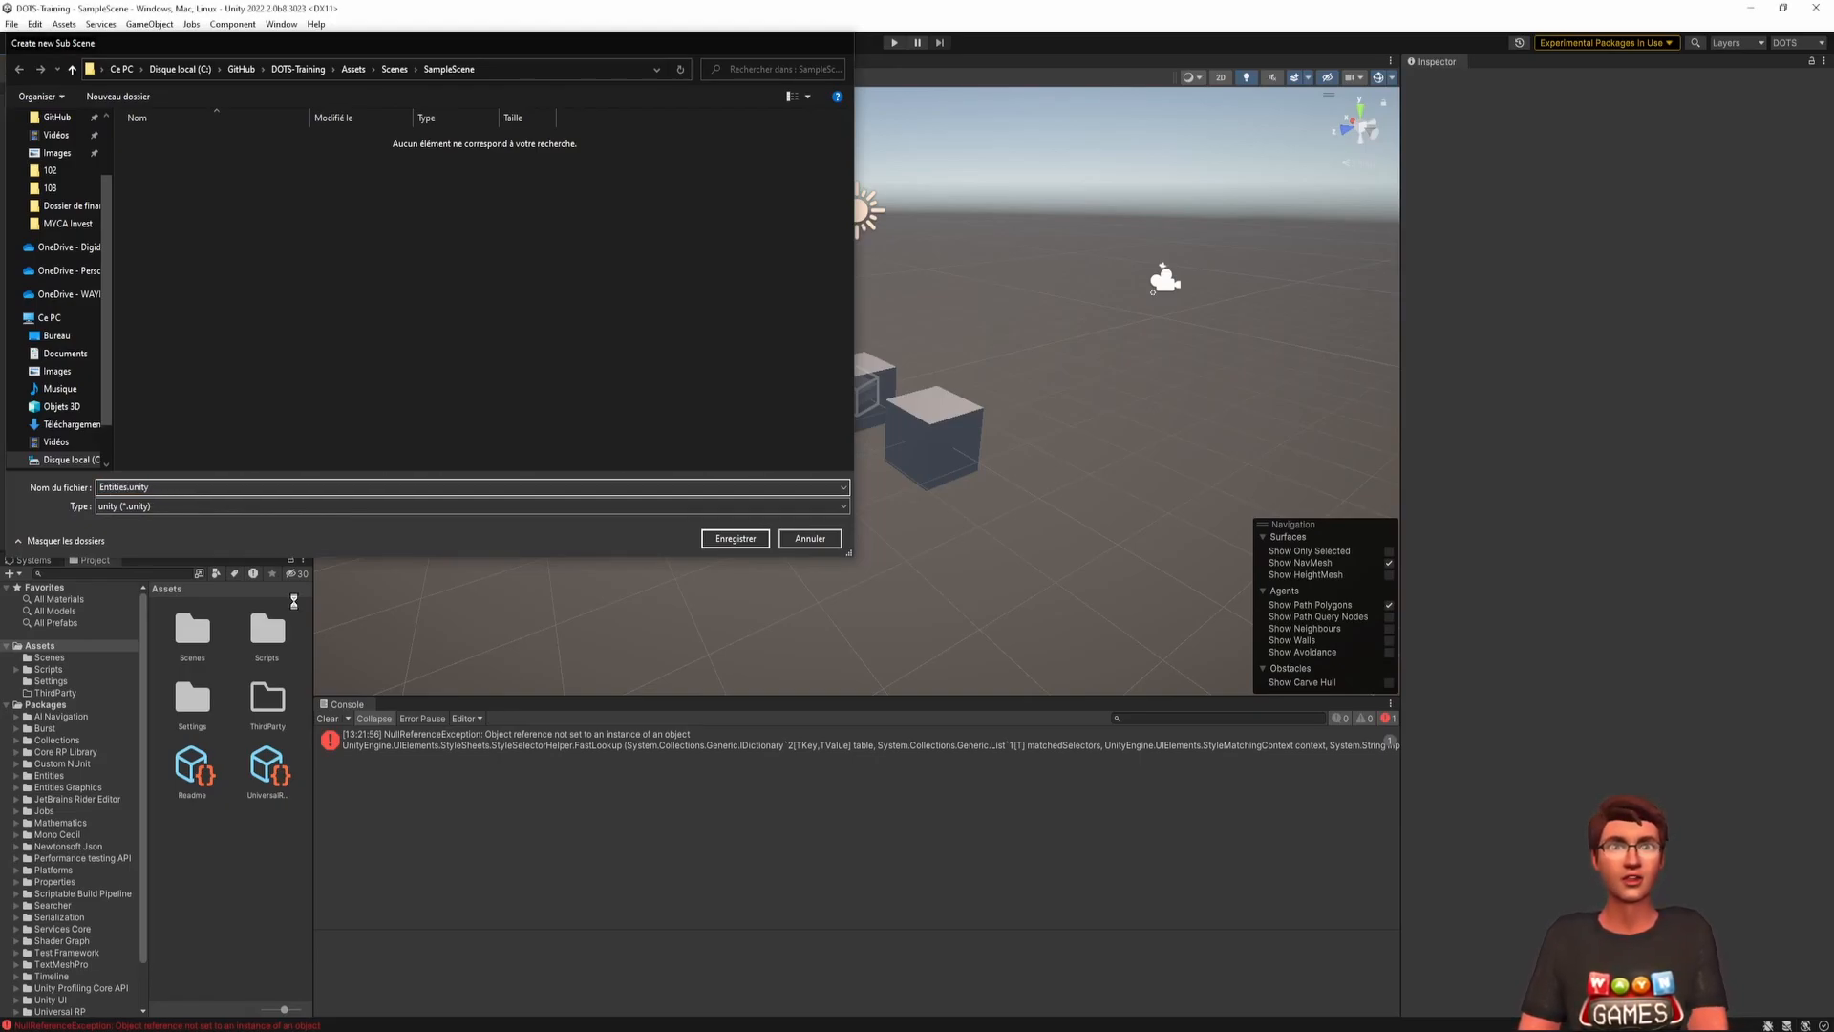
pyautogui.click(734, 539)
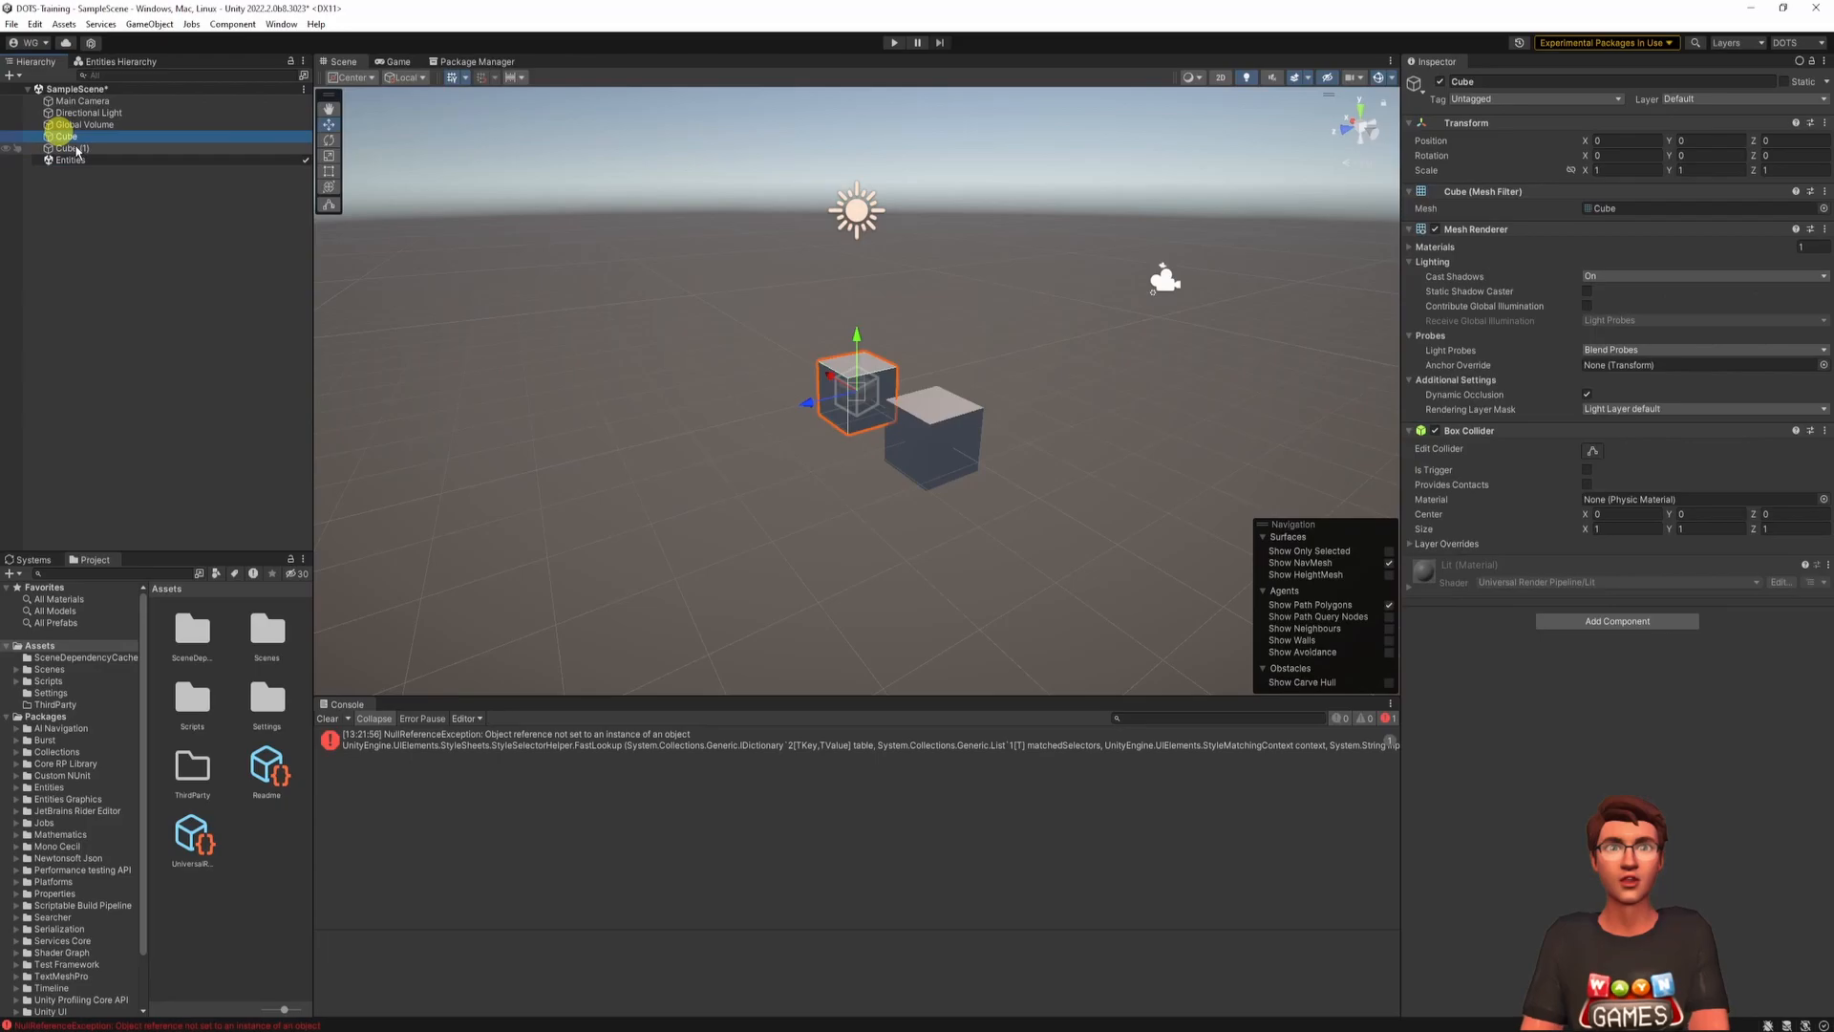
pyautogui.click(79, 149)
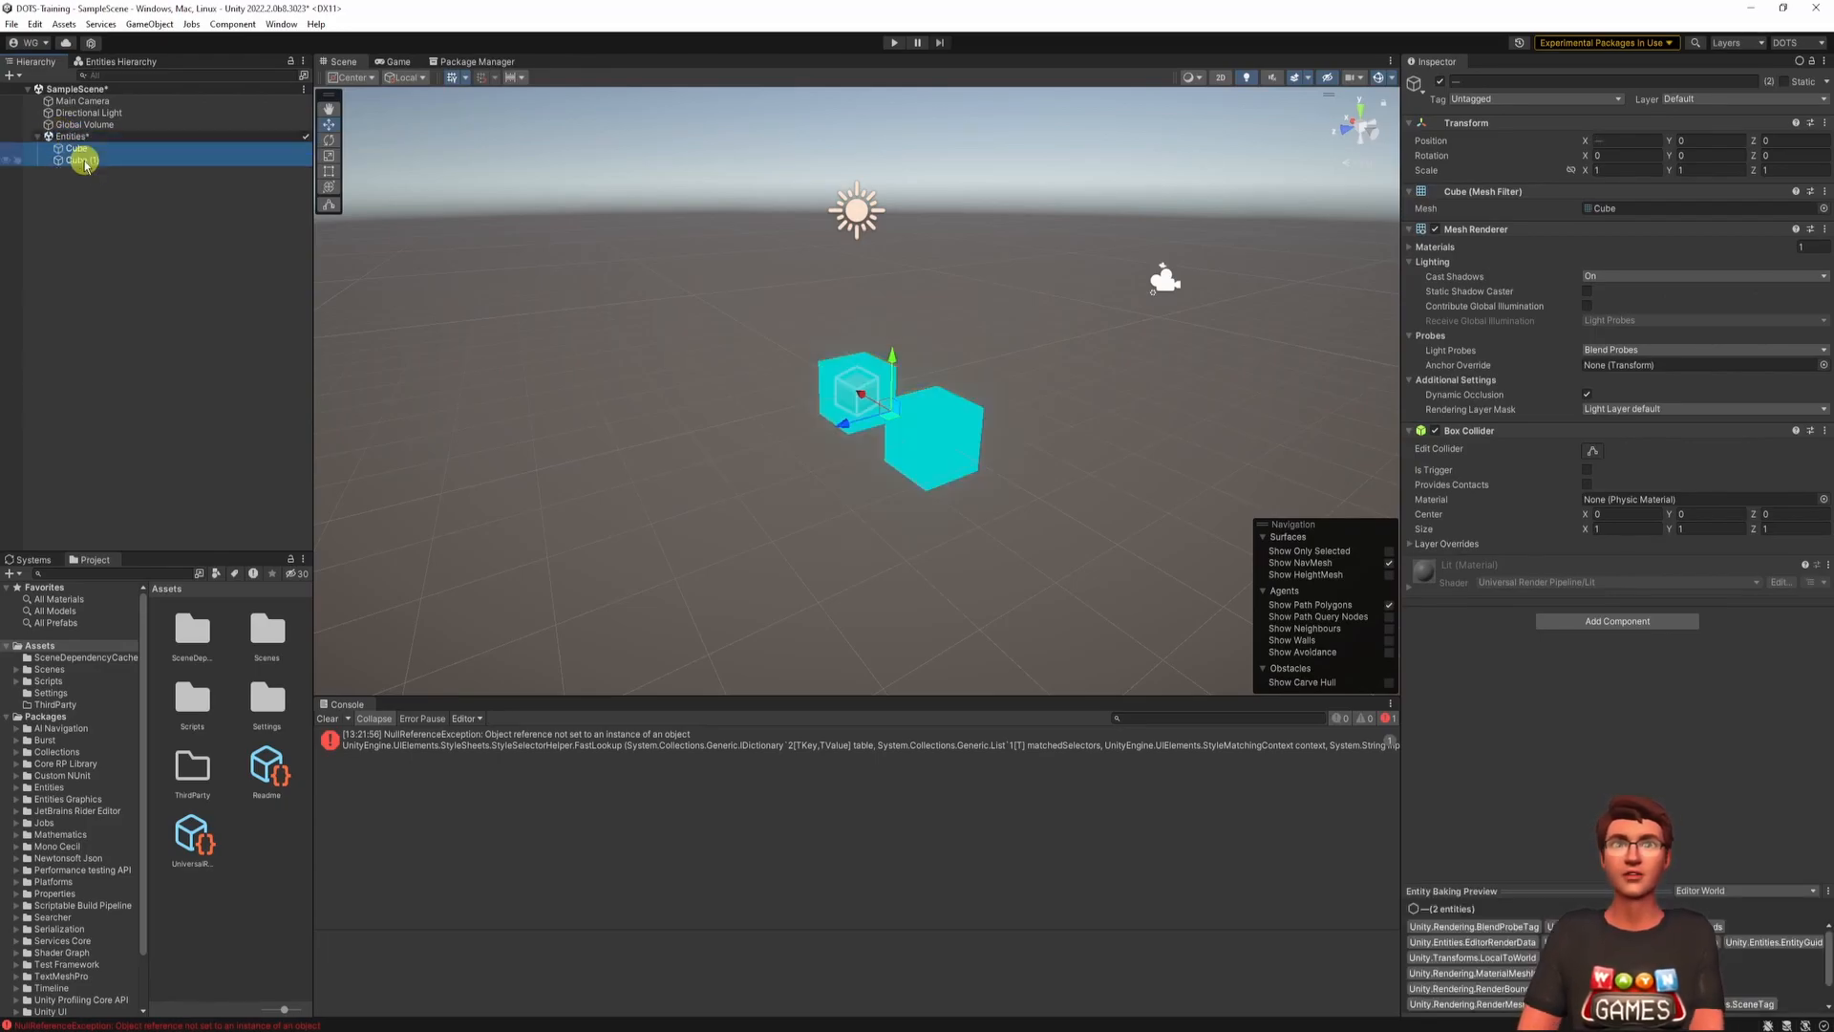
# - Show the Entities Hierarchy window to see the live-converted cubes
pyautogui.click(281, 23)
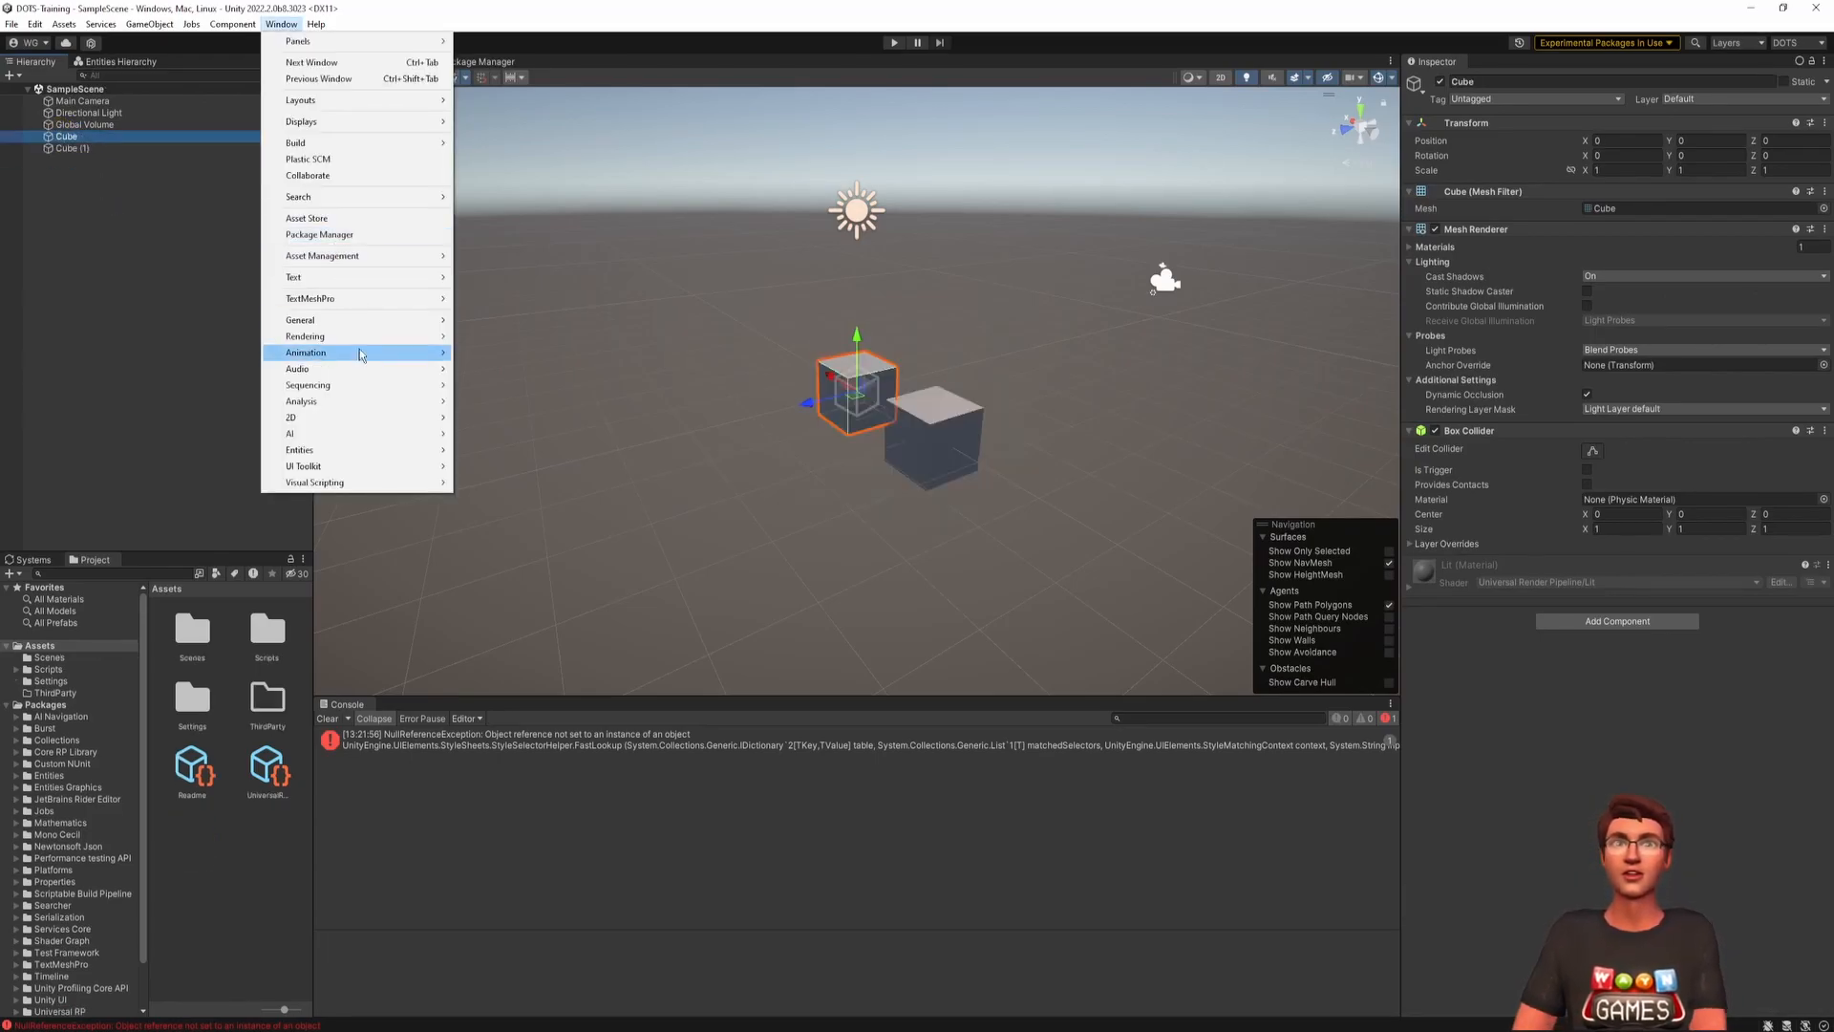
pyautogui.moveTo(357, 451)
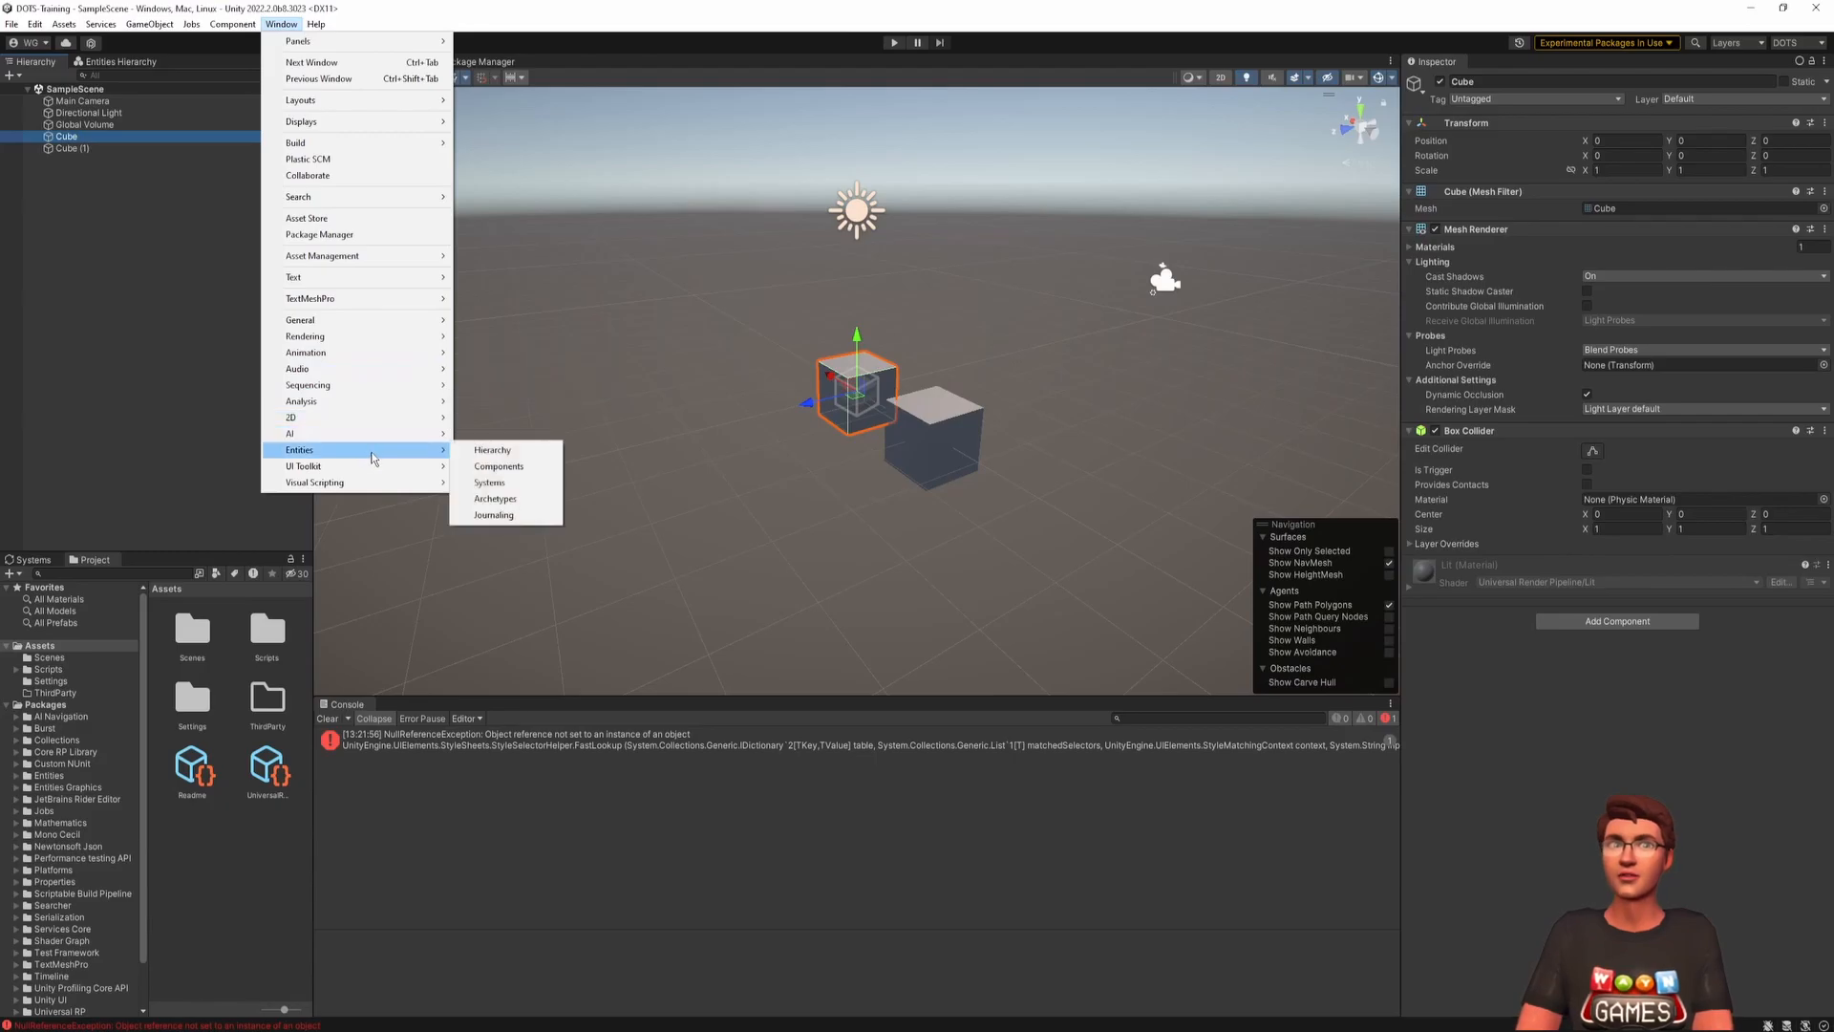
pyautogui.click(493, 449)
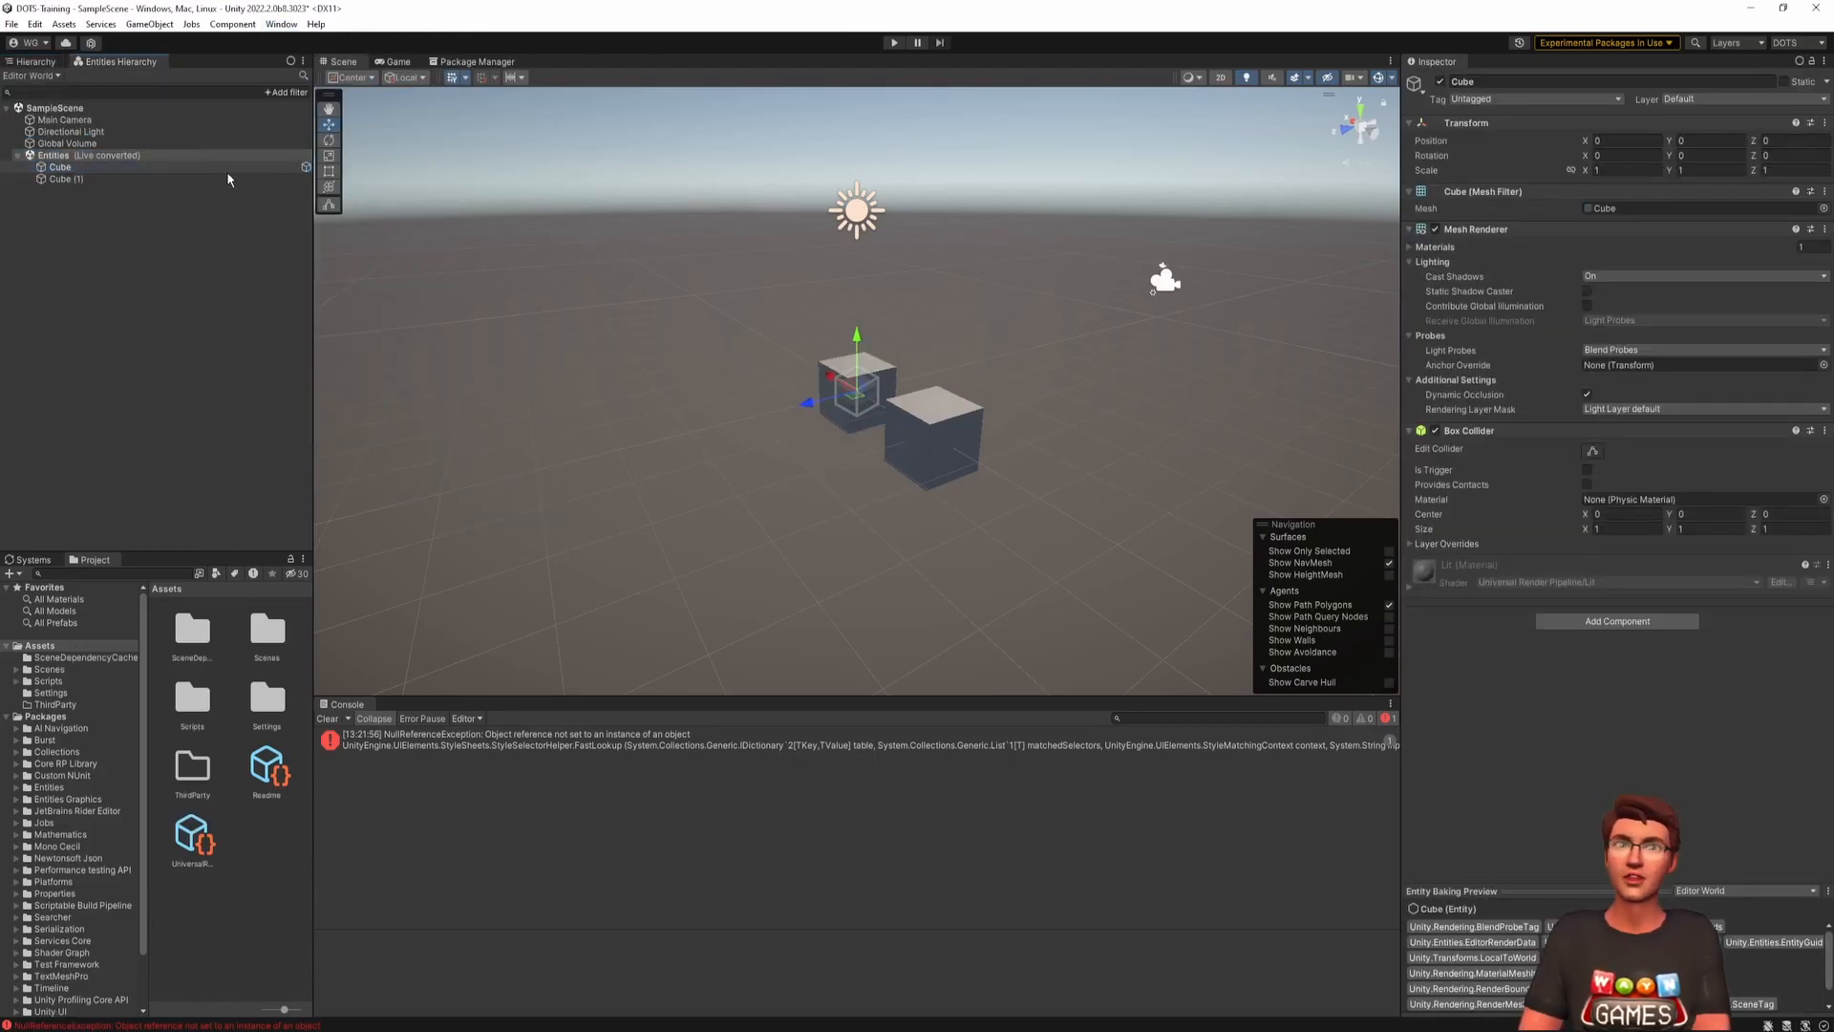